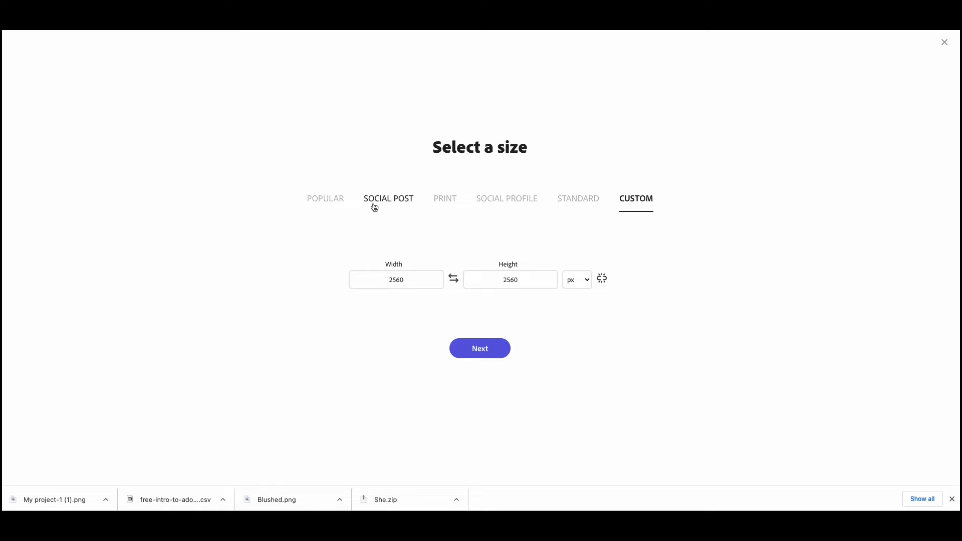
# Create a blank Instagram portrait design at 1080 × 1350 from the Social Post sizes.
pyautogui.click(388, 199)
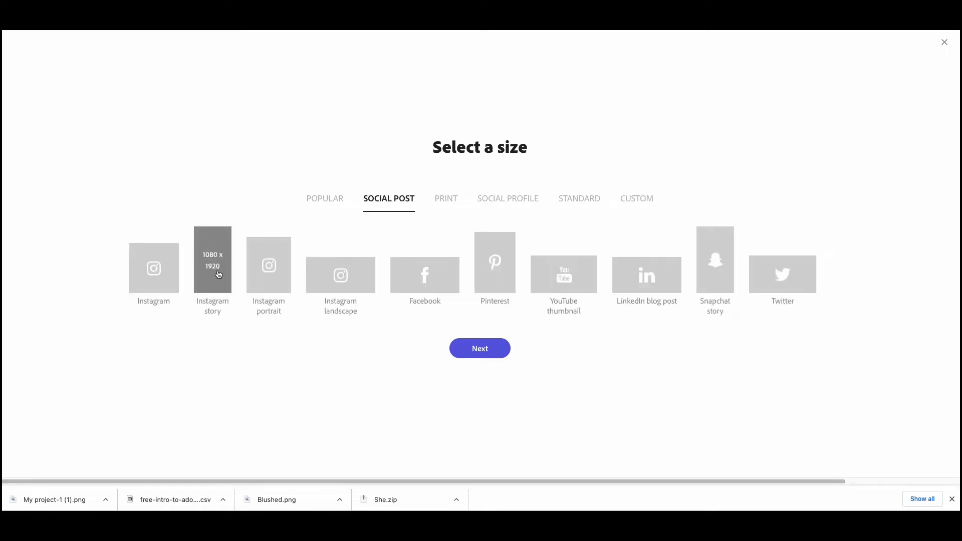
pyautogui.moveTo(268, 271)
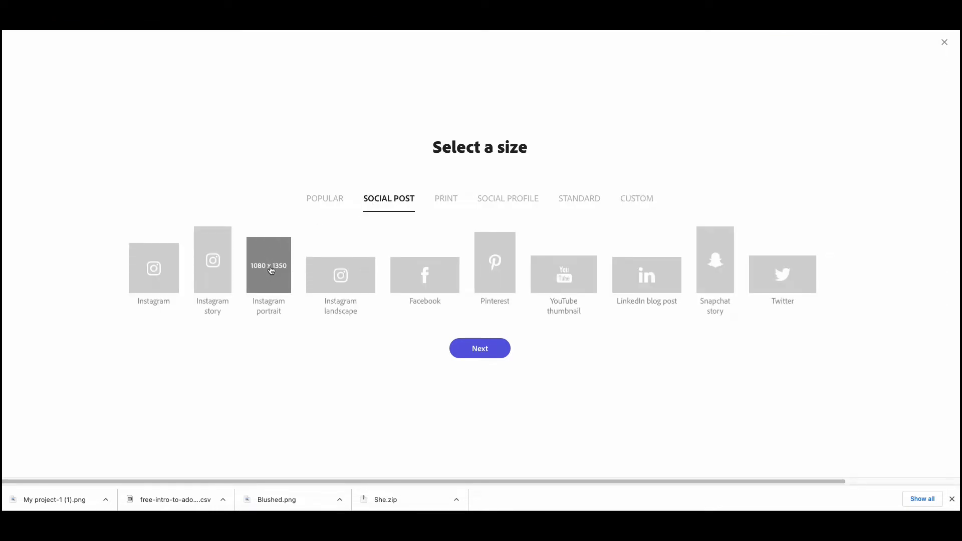
pyautogui.click(479, 348)
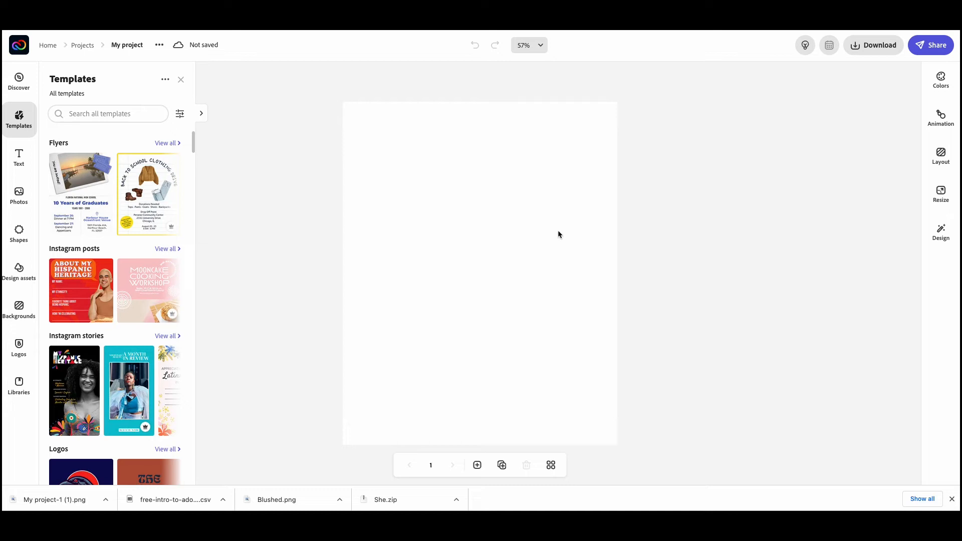
pyautogui.moveTo(559, 232)
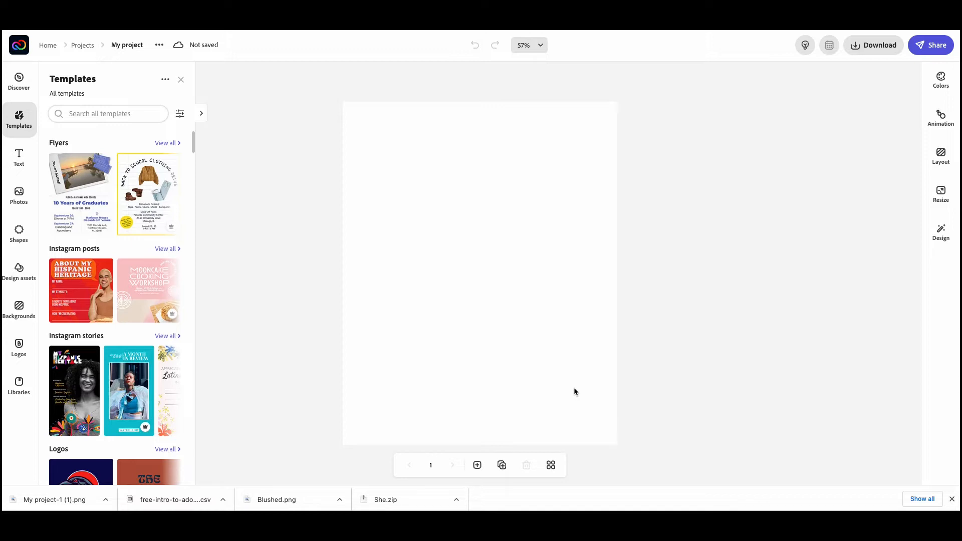
pyautogui.moveTo(525, 293)
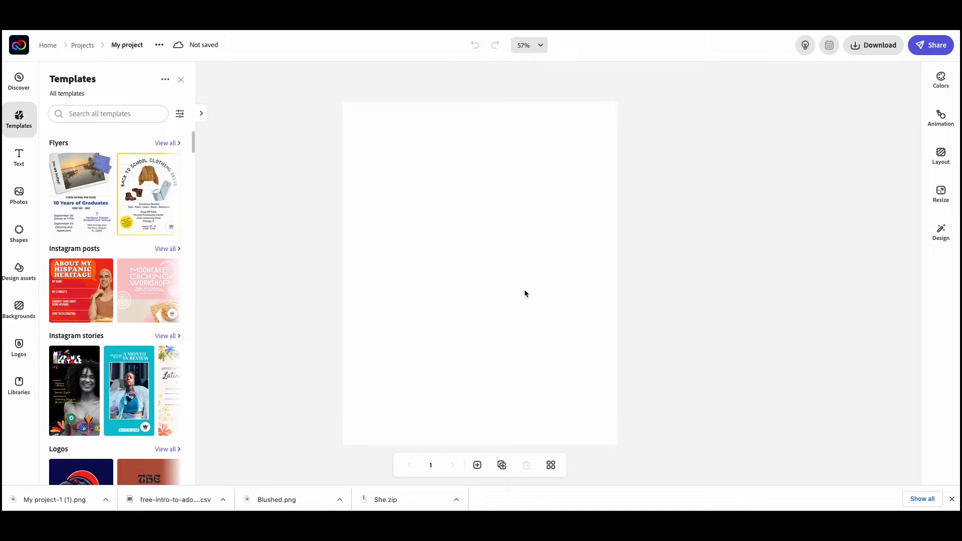
pyautogui.moveTo(746, 257)
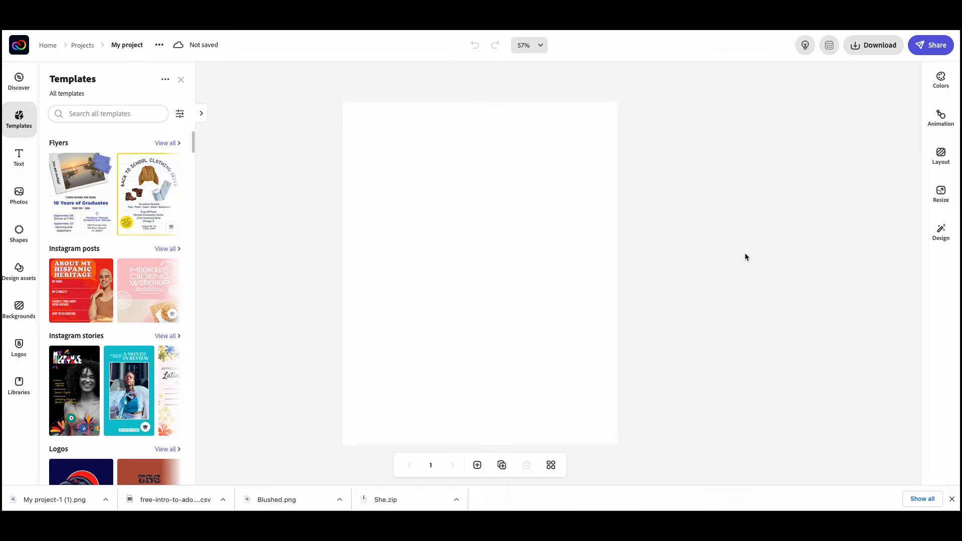
pyautogui.moveTo(495, 285)
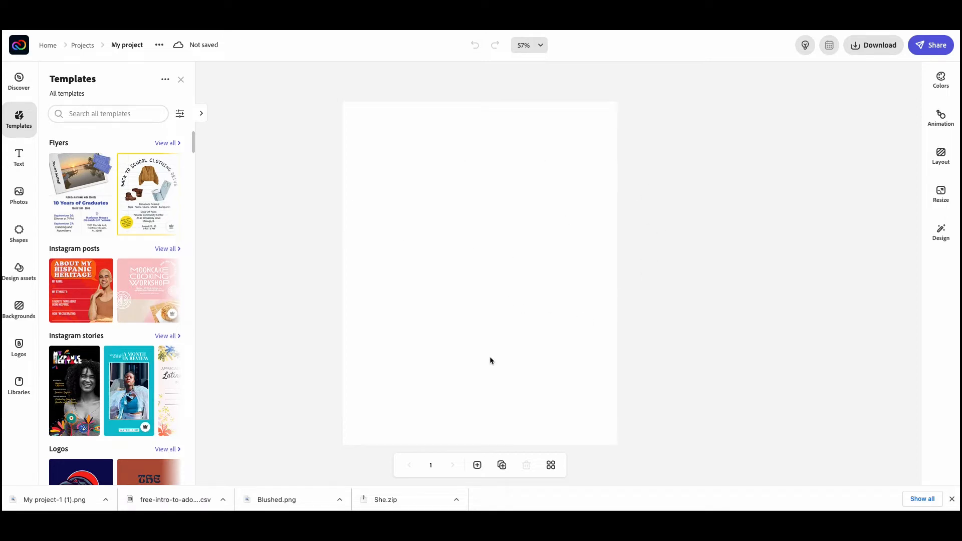
pyautogui.moveTo(399, 260)
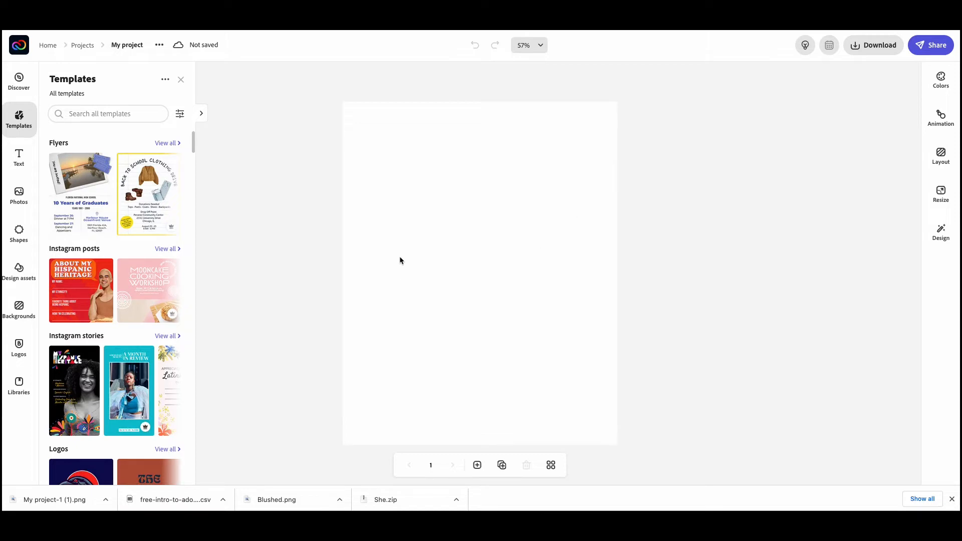
pyautogui.moveTo(620, 290)
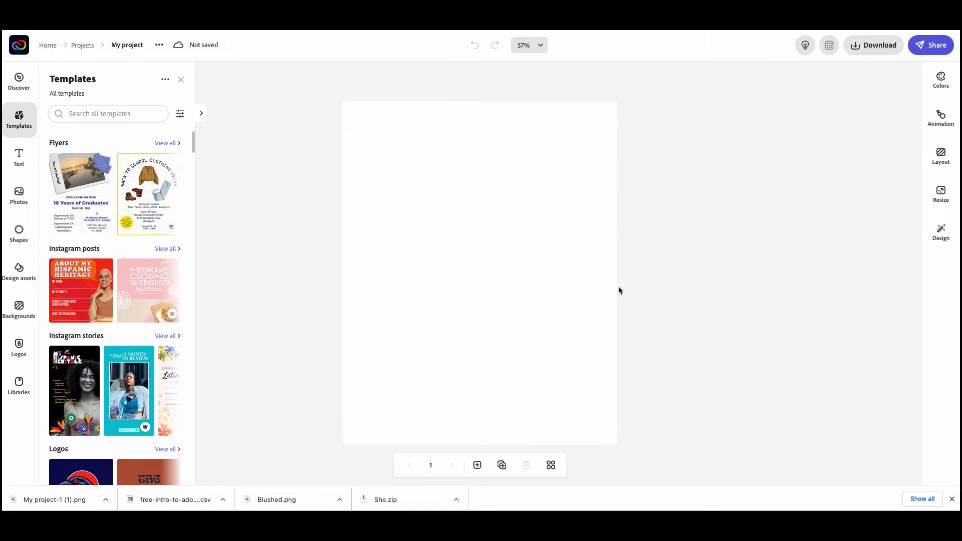
pyautogui.moveTo(391, 172)
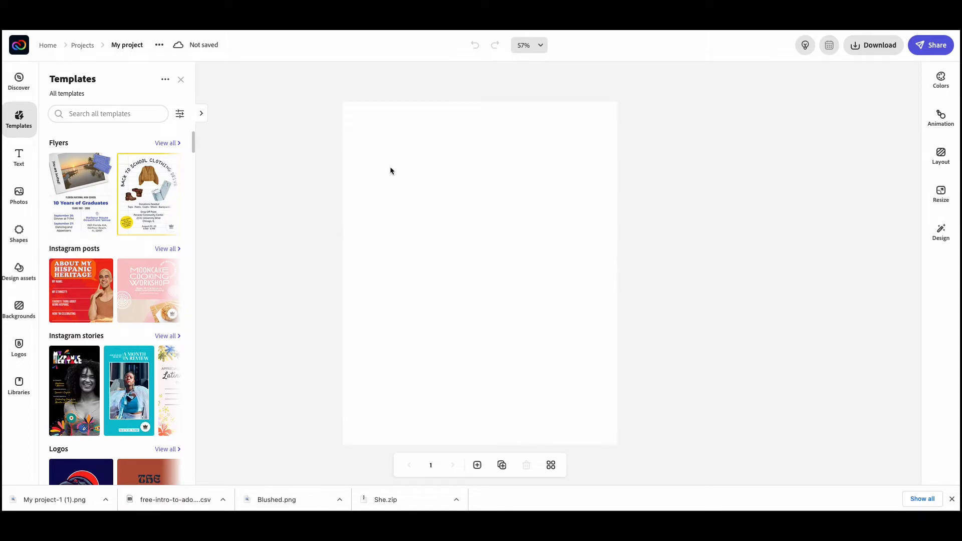
pyautogui.moveTo(703, 260)
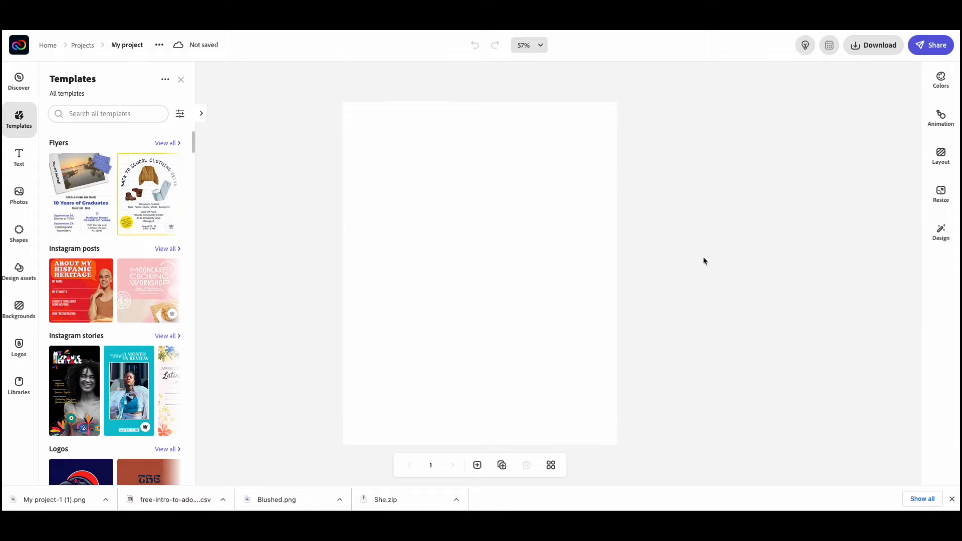
pyautogui.moveTo(602, 307)
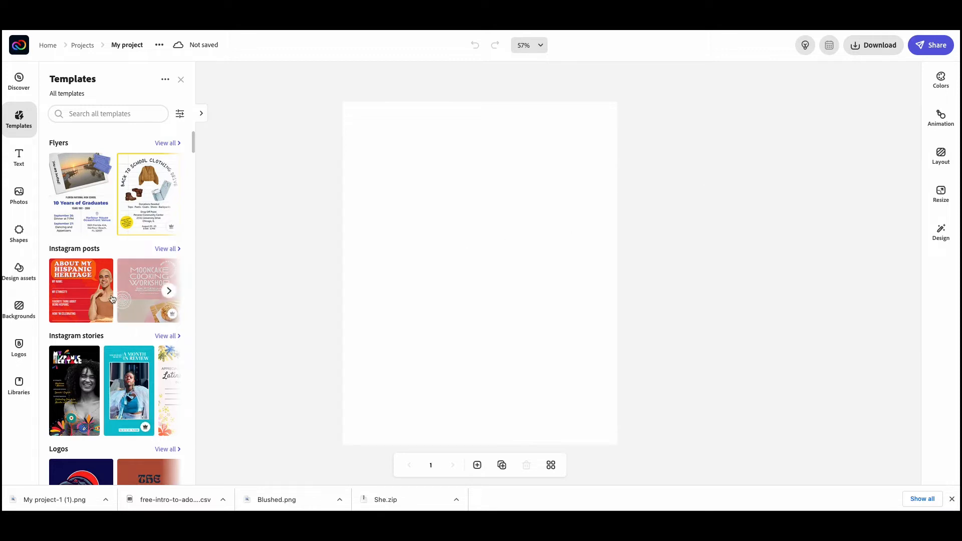
pyautogui.moveTo(19, 197)
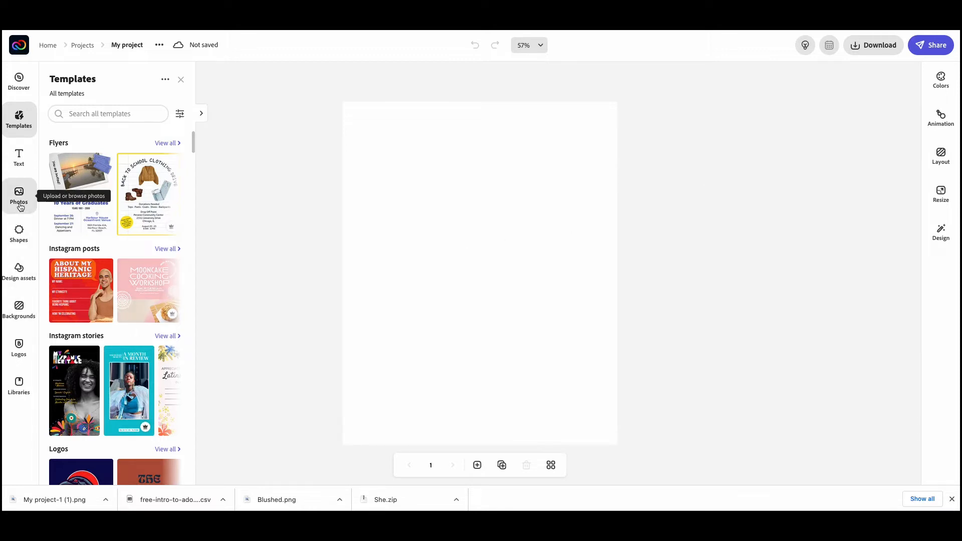
# Upload the skull drawing sheet from the computer through Photos onto the page.
pyautogui.click(18, 195)
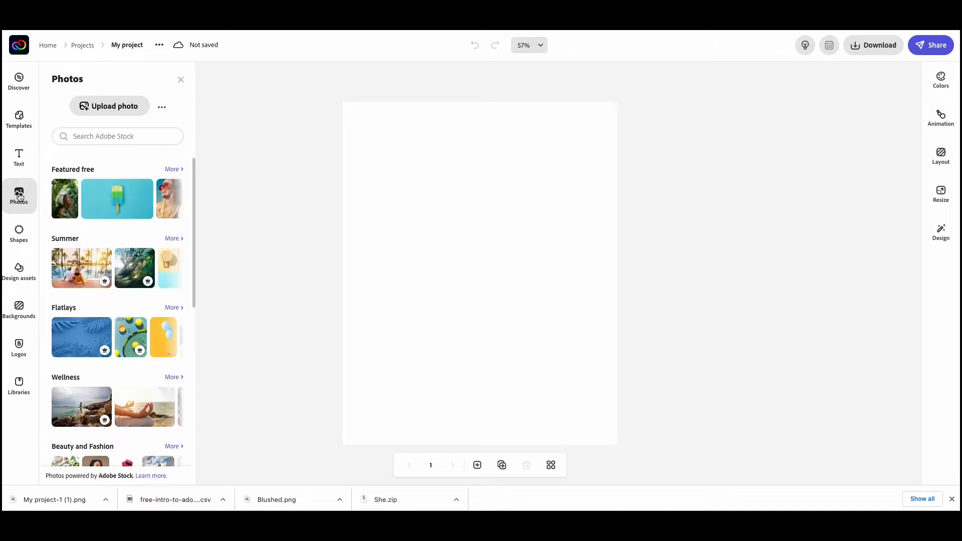
pyautogui.click(109, 105)
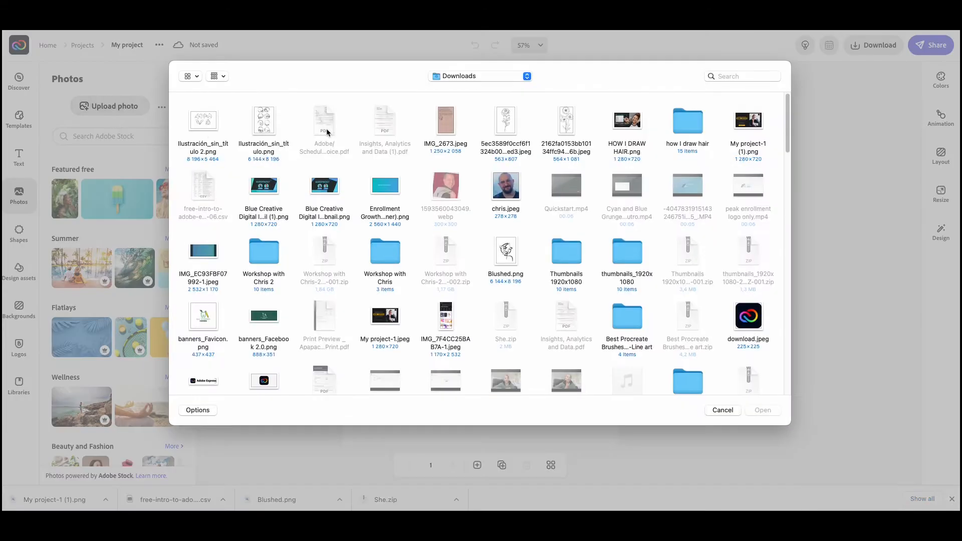
pyautogui.click(264, 121)
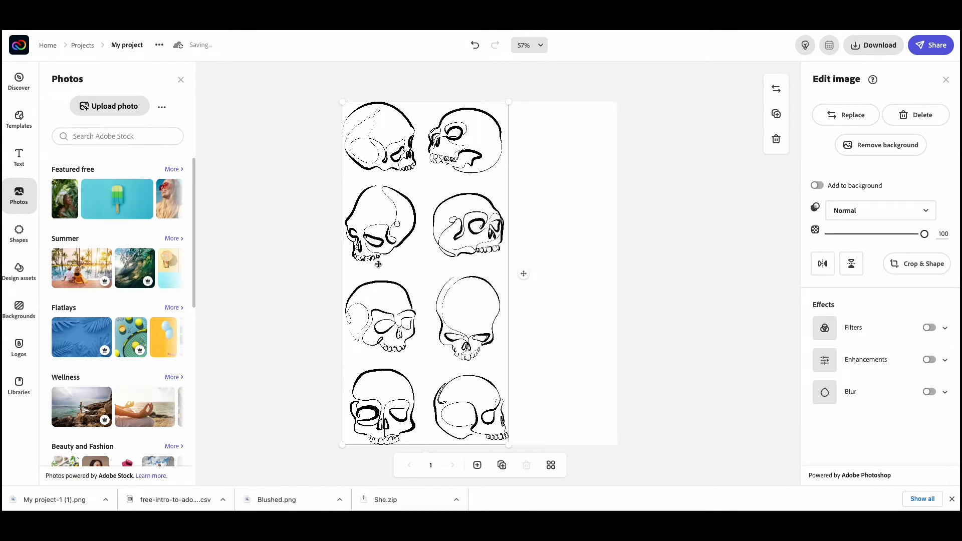
pyautogui.moveTo(437, 248)
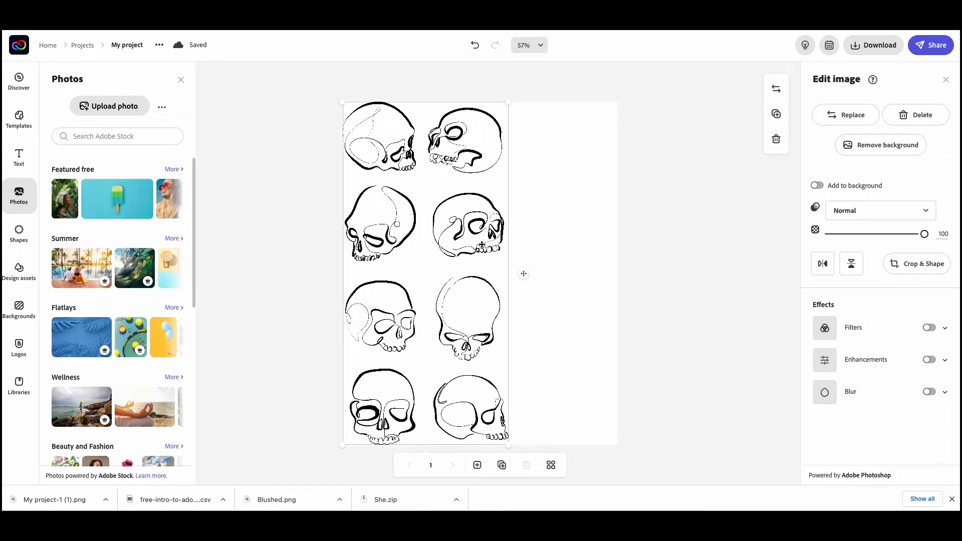
pyautogui.moveTo(538, 225)
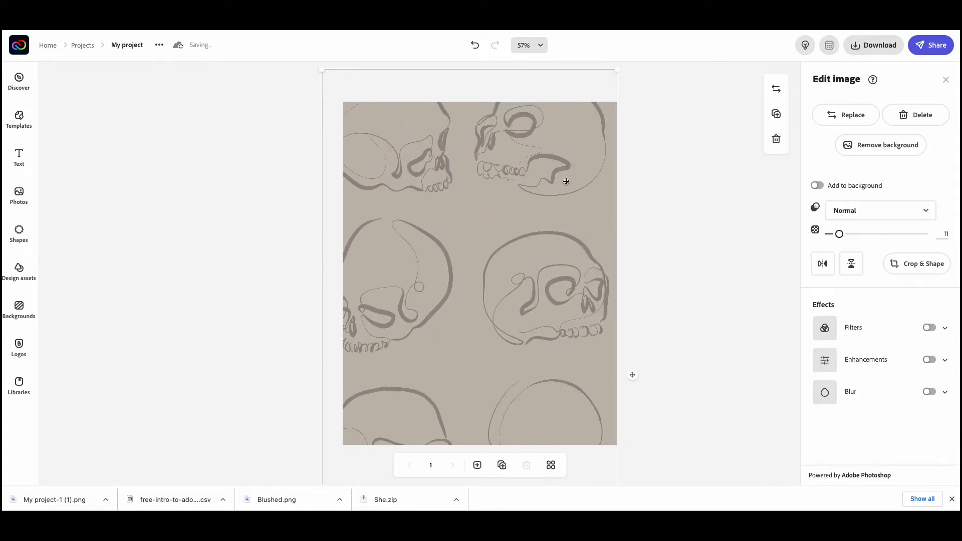
# Enlarge the skull image into an orange pattern and recolour the bottom band pale beige.
pyautogui.click(845, 115)
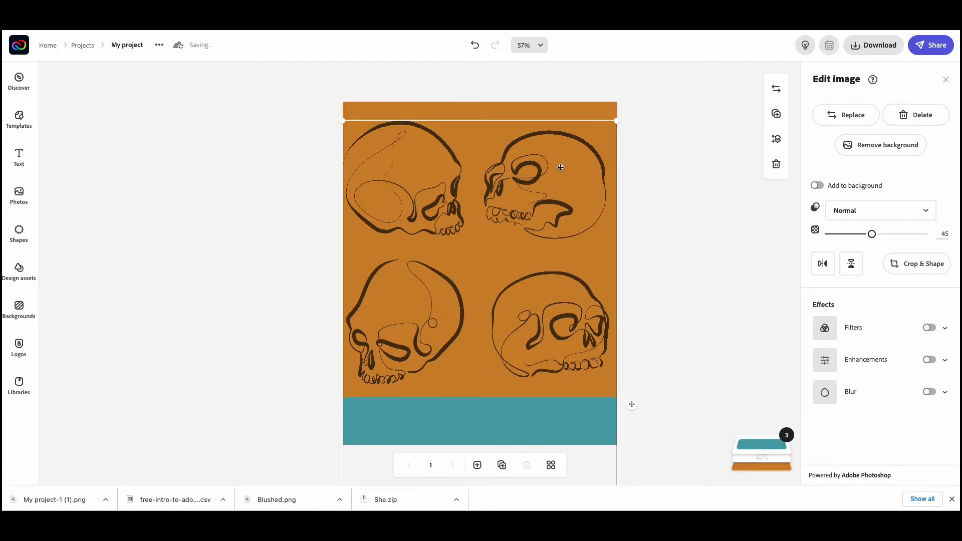
pyautogui.click(522, 274)
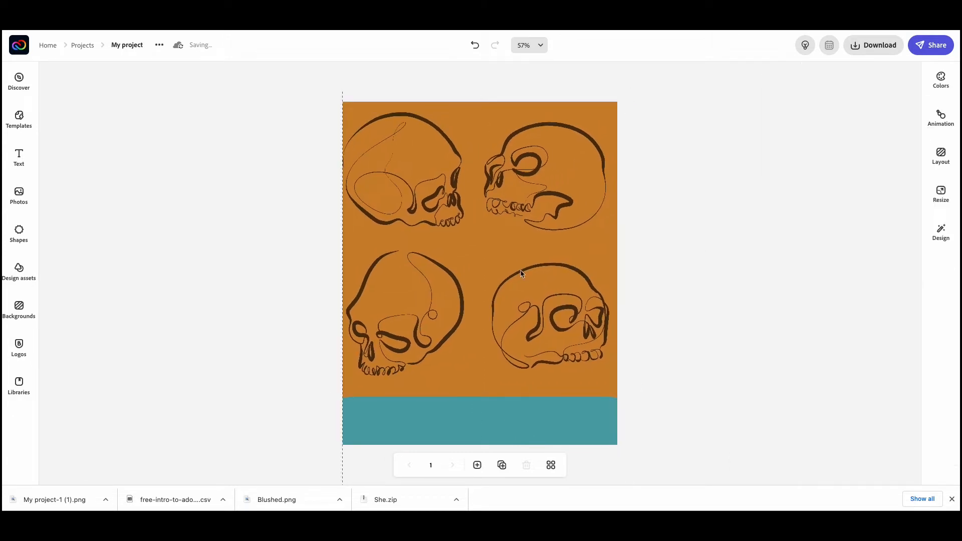
pyautogui.click(481, 420)
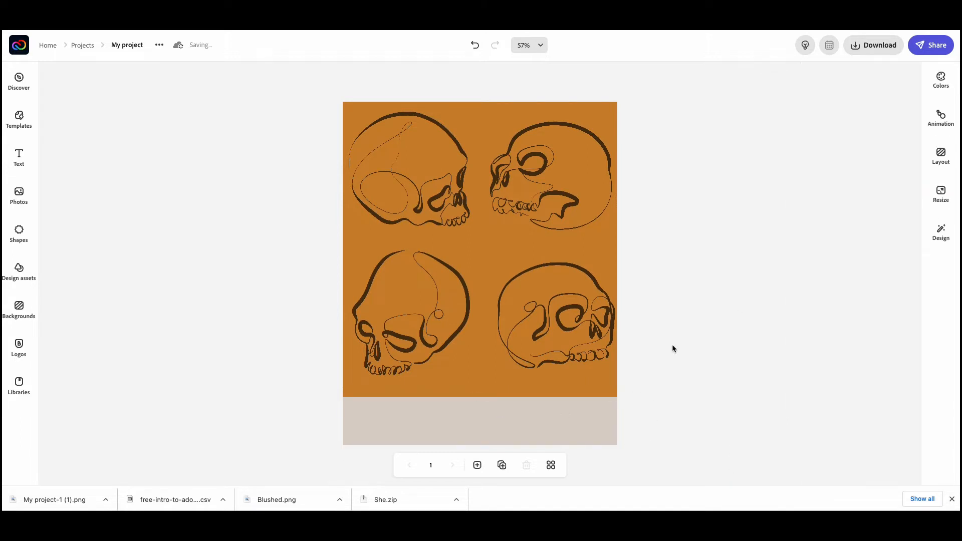
# Type 'Halloween Sale & Drawing sessions' into a new text box and apply a recommended serif font.
pyautogui.click(18, 156)
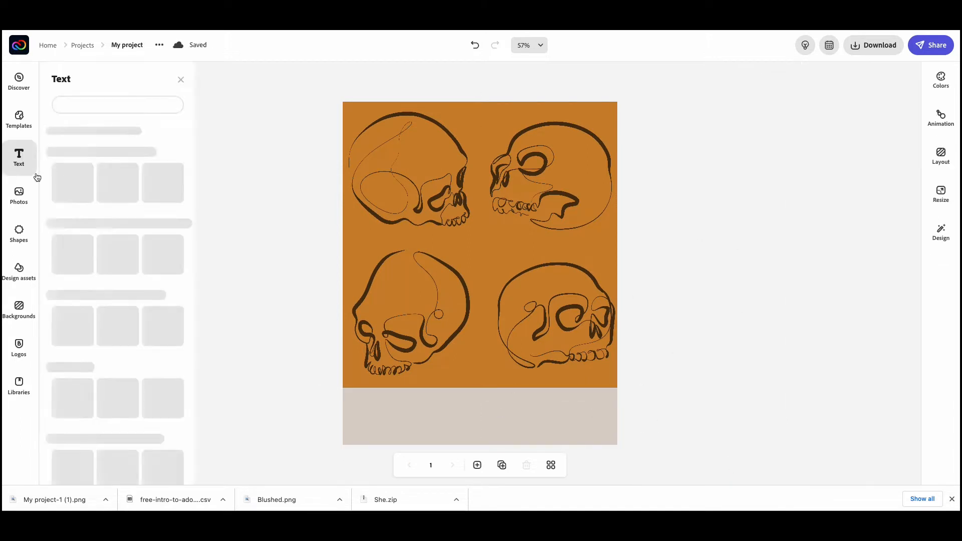
pyautogui.click(117, 105)
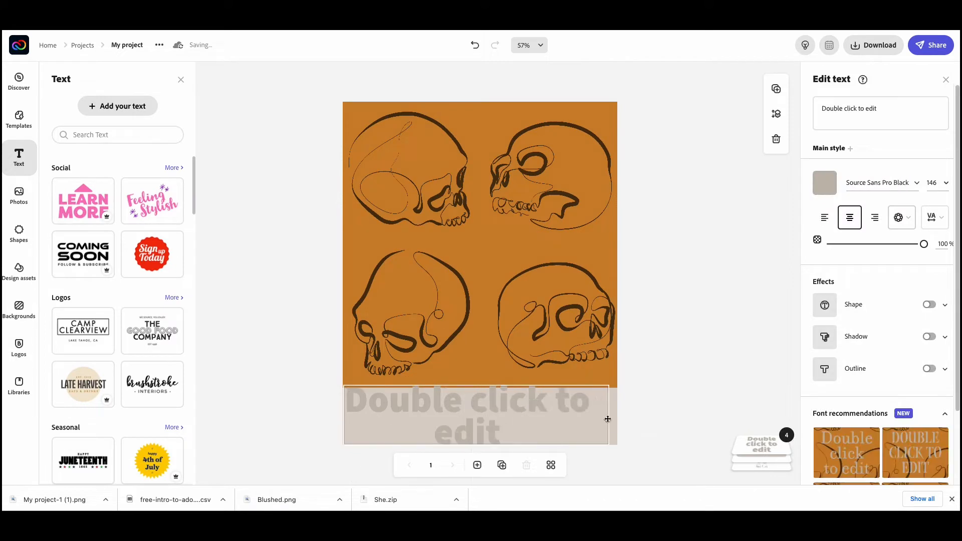
pyautogui.write('Halloween Sale &')
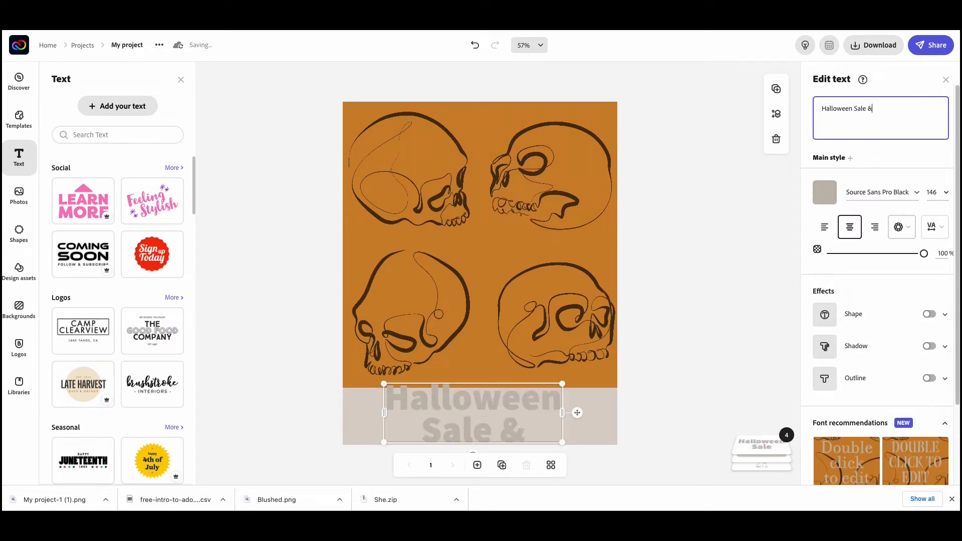
pyautogui.write('Drawing Gou')
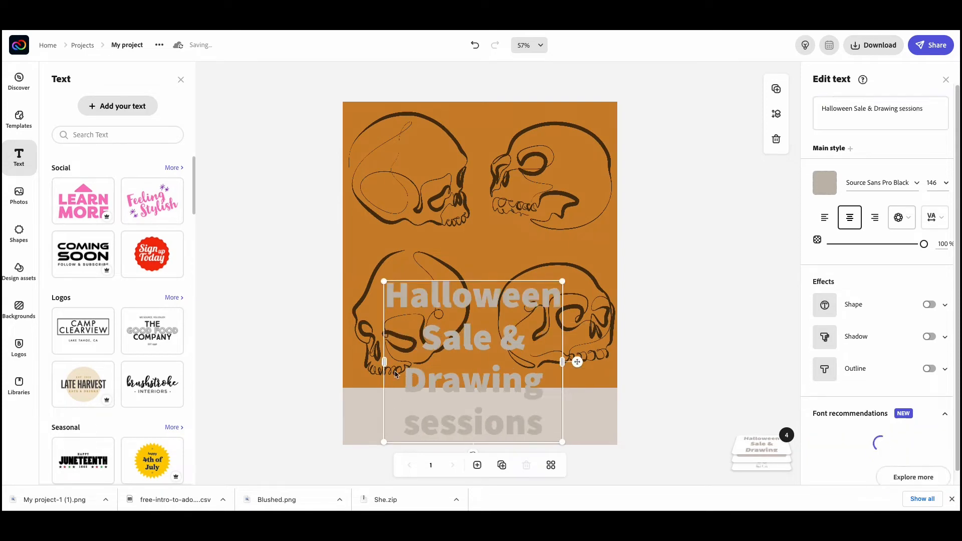
pyautogui.click(824, 182)
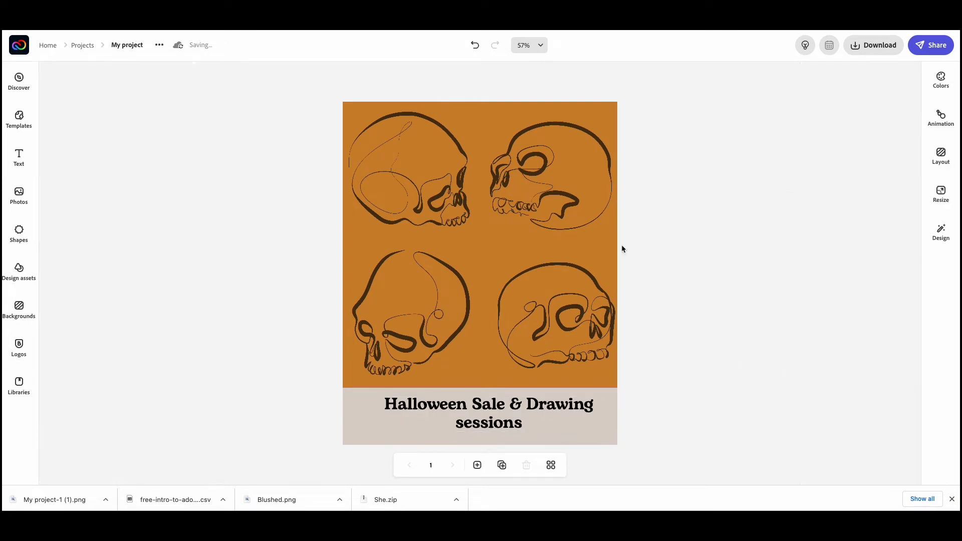
pyautogui.click(489, 413)
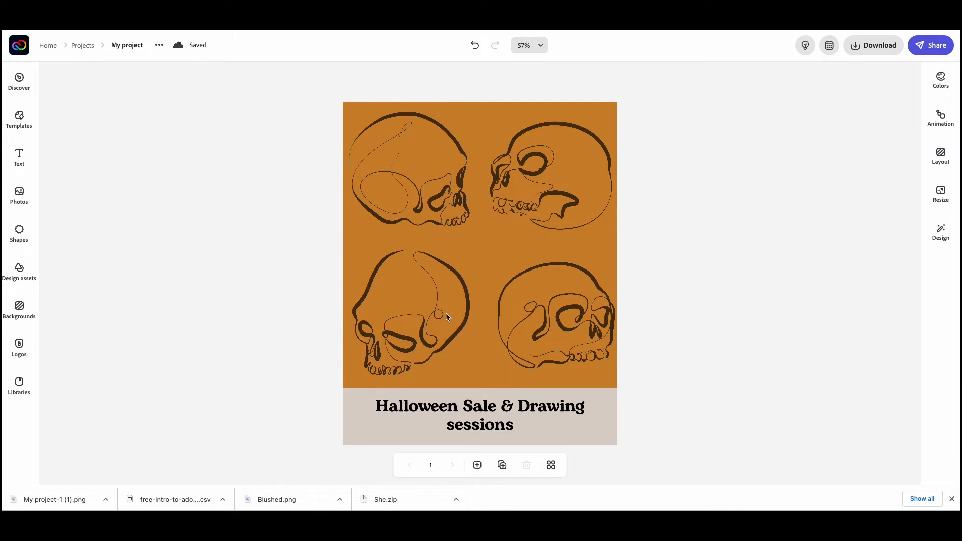
pyautogui.moveTo(675, 311)
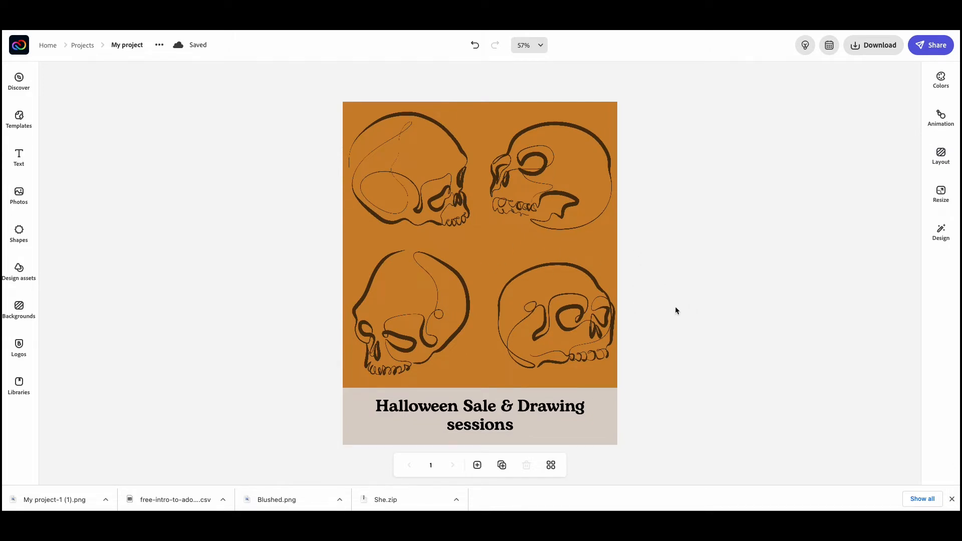
pyautogui.moveTo(661, 312)
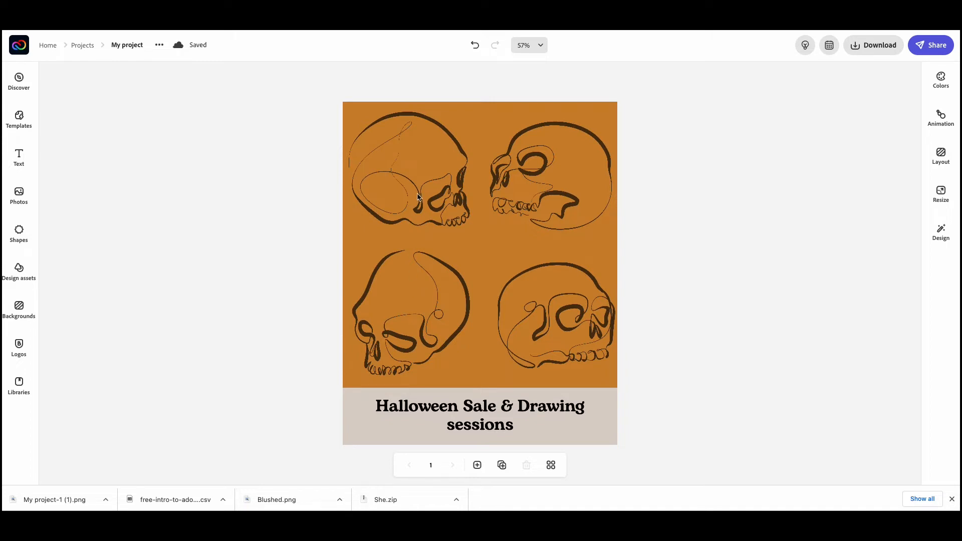
pyautogui.moveTo(355, 293)
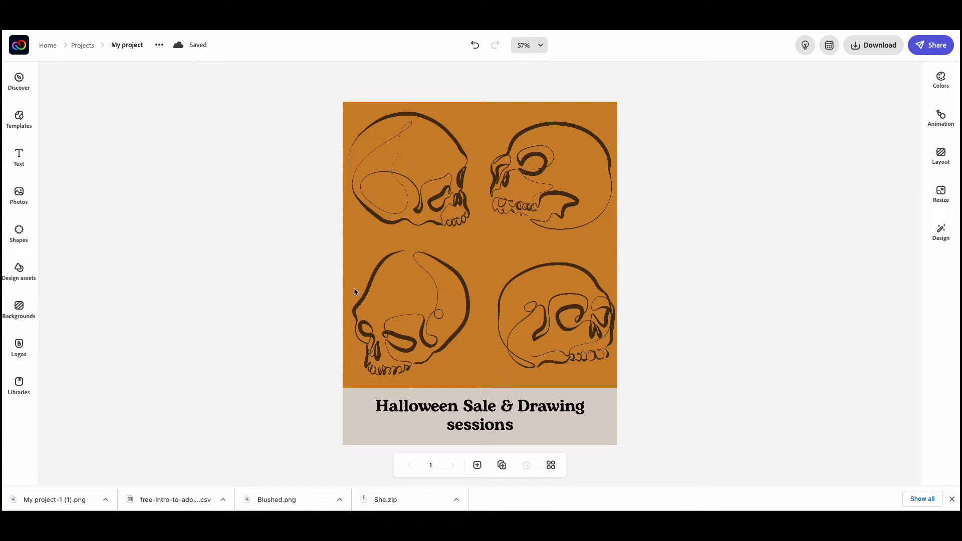
pyautogui.moveTo(532, 326)
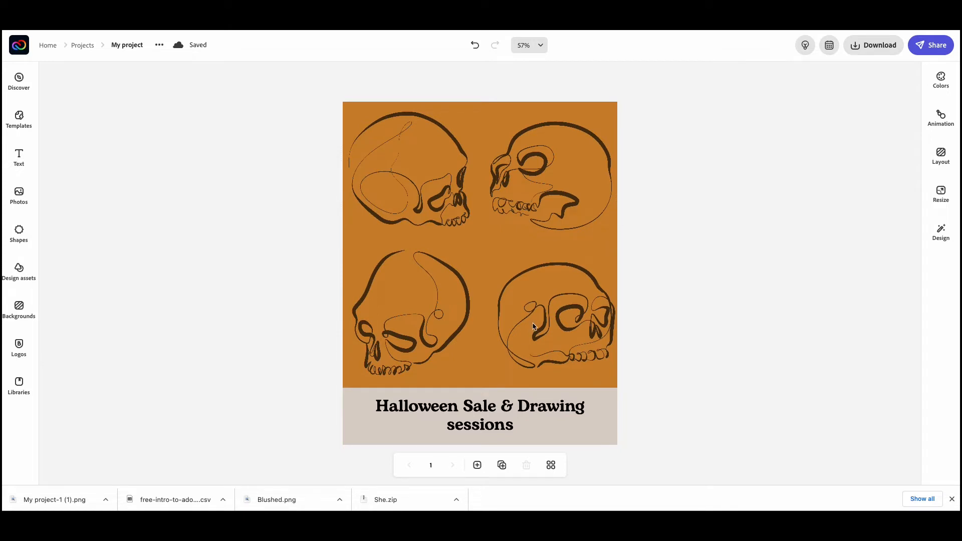
pyautogui.moveTo(577, 257)
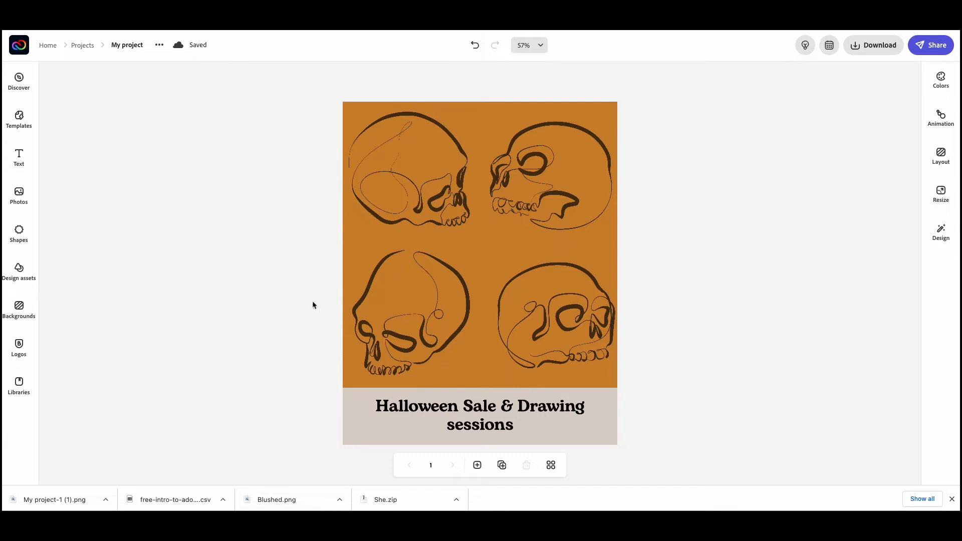
pyautogui.moveTo(369, 109)
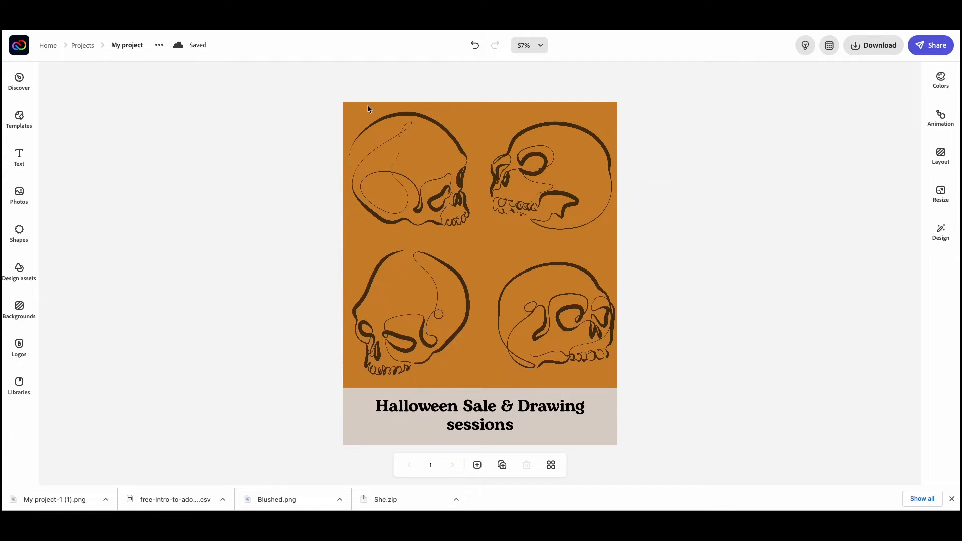
pyautogui.moveTo(634, 282)
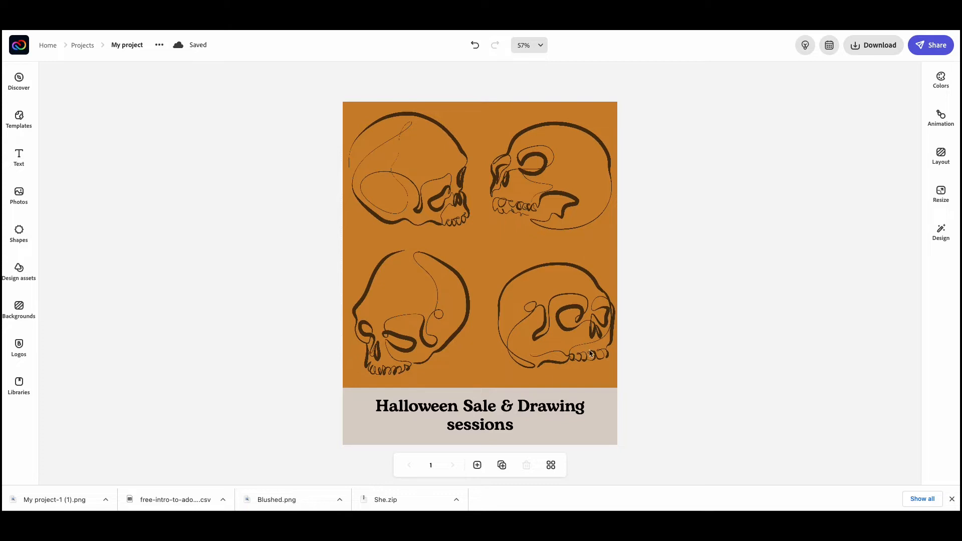
pyautogui.moveTo(545, 383)
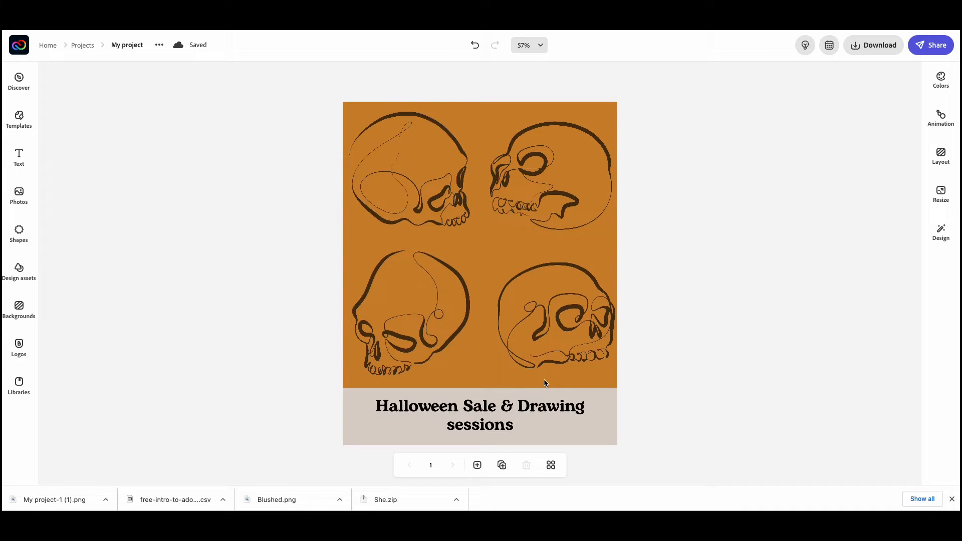
pyautogui.moveTo(606, 423)
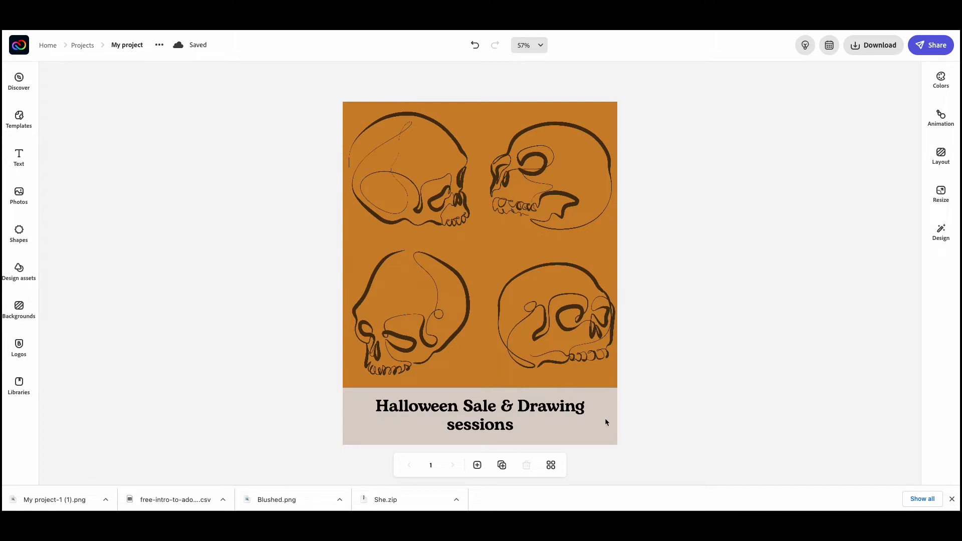
pyautogui.moveTo(478, 465)
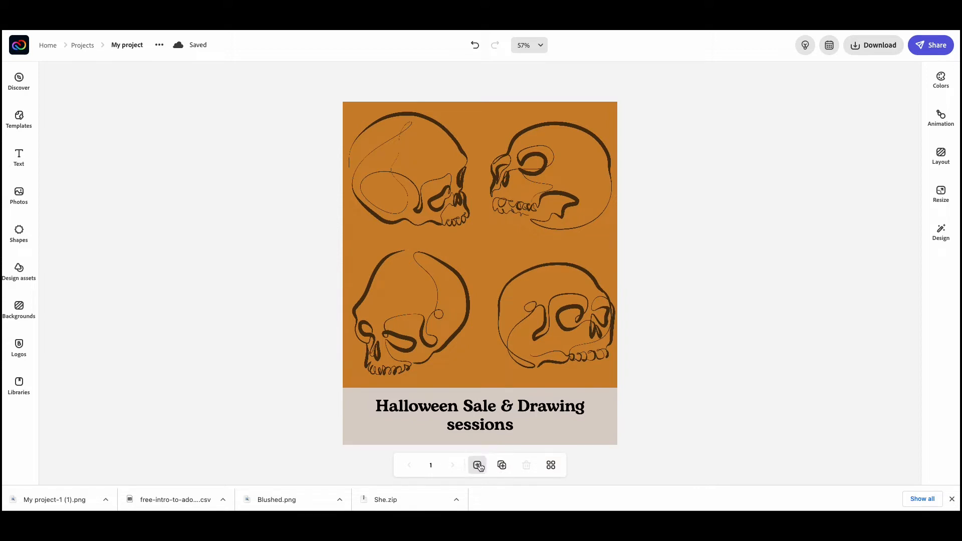
# Add an Instagram story page and copy page 1's skull artwork and title onto it.
pyautogui.click(478, 465)
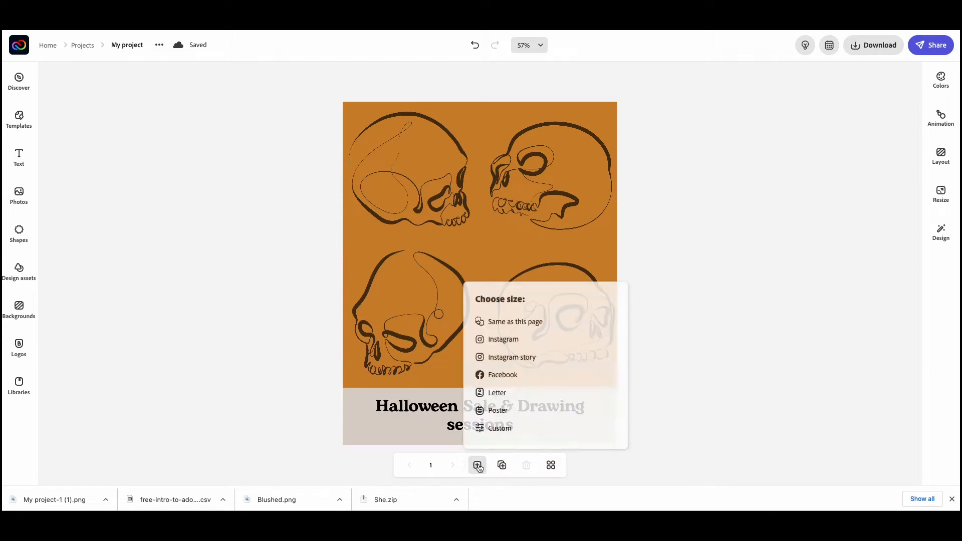
pyautogui.moveTo(503, 374)
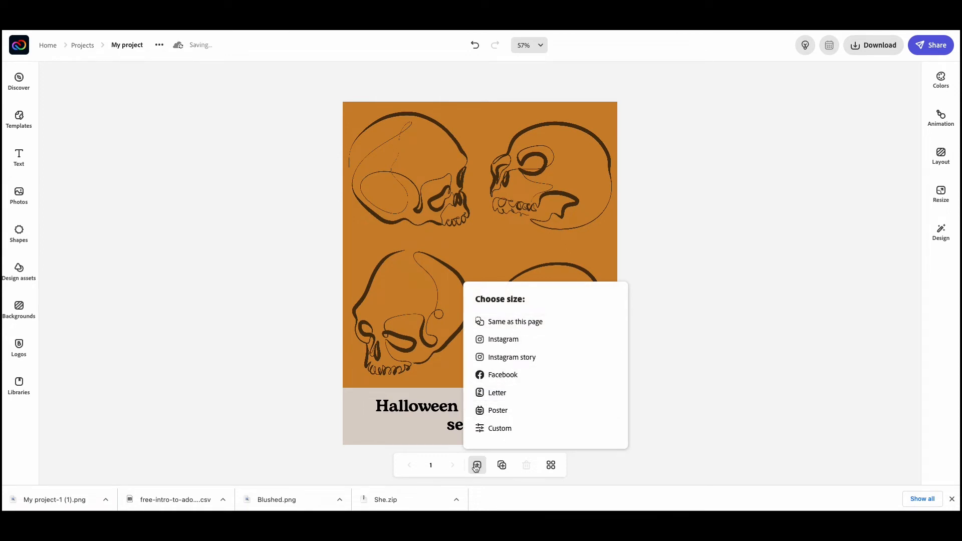
pyautogui.moveTo(521, 393)
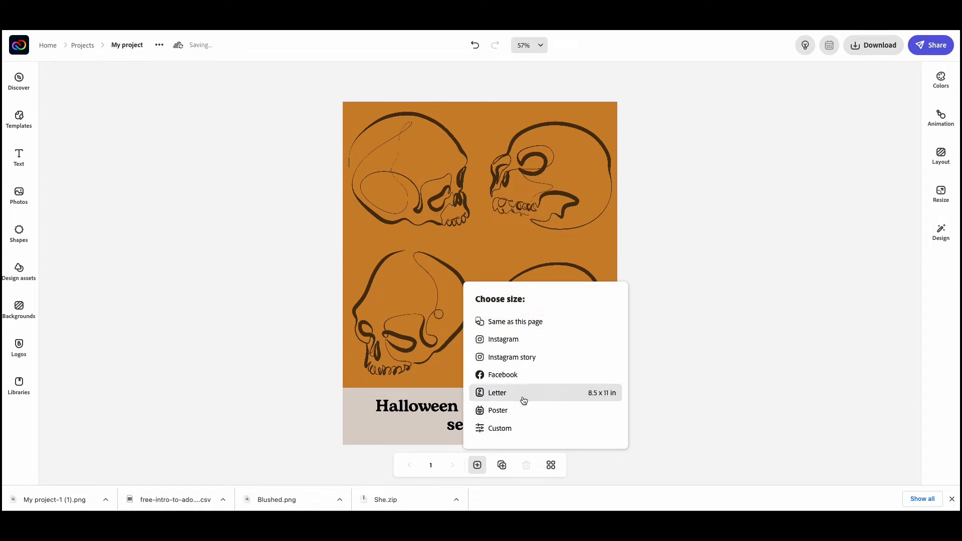
pyautogui.click(497, 393)
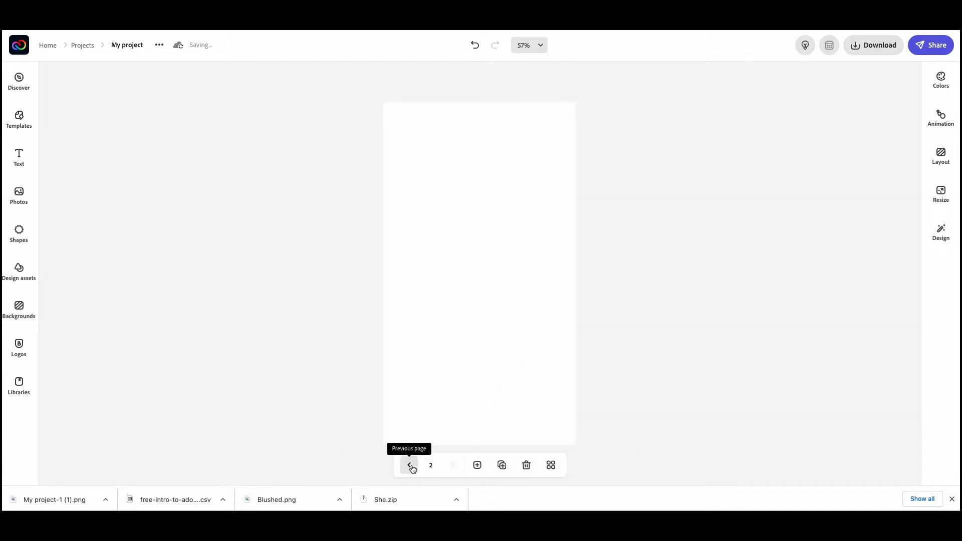
pyautogui.click(410, 465)
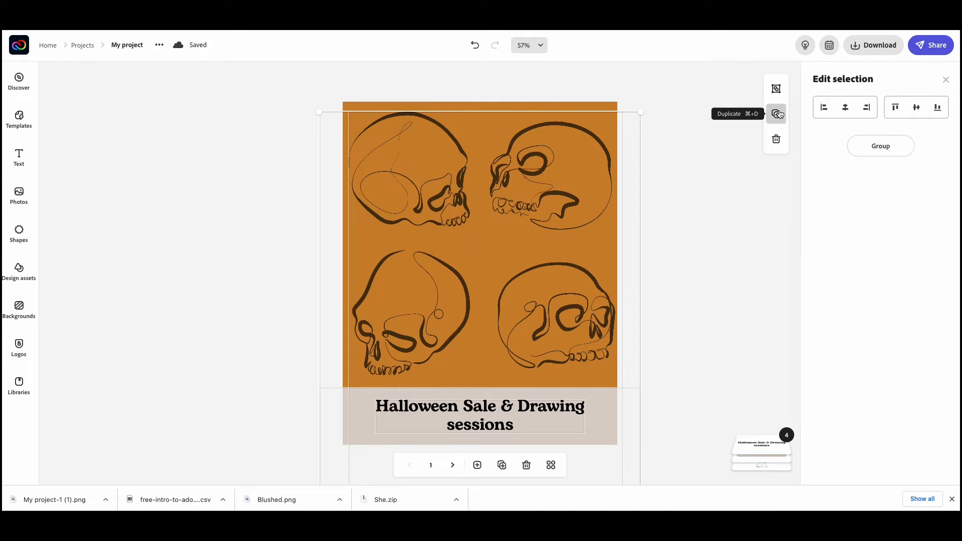
pyautogui.click(776, 114)
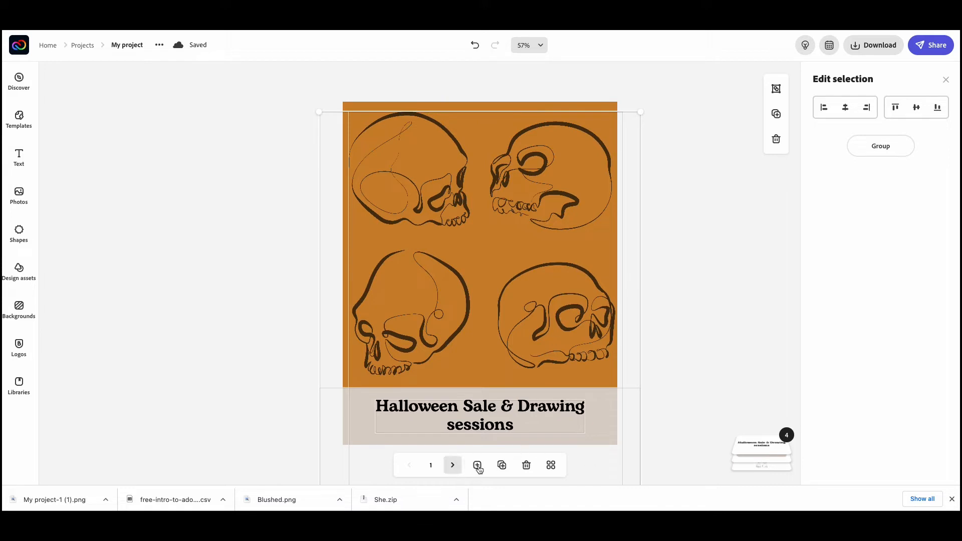
pyautogui.click(477, 465)
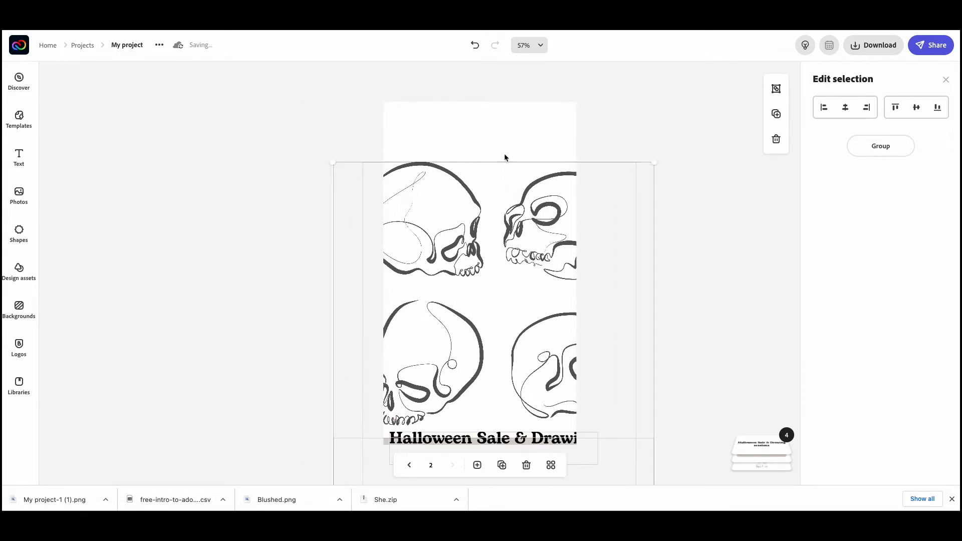
# Shrink the pasted title to three centred lines inside the beige band.
pyautogui.click(880, 180)
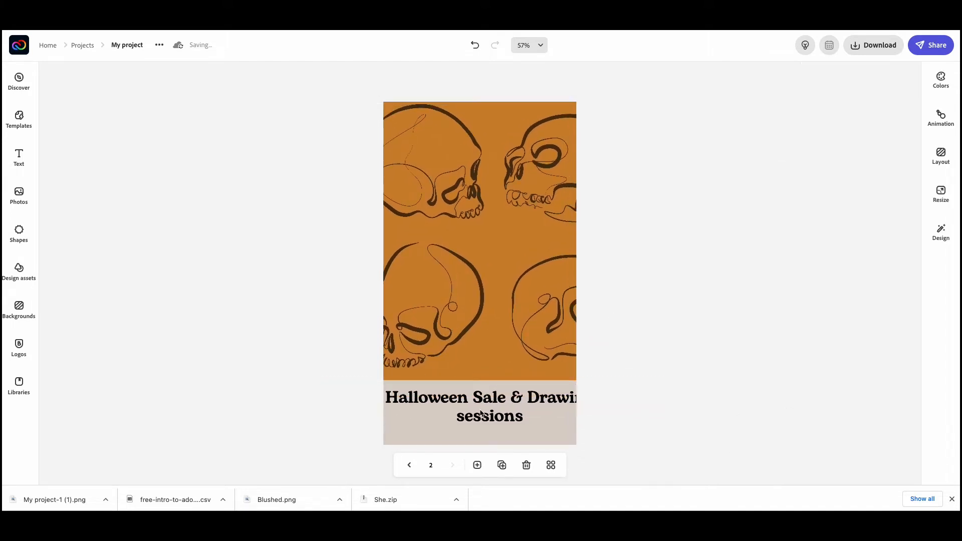
pyautogui.click(489, 407)
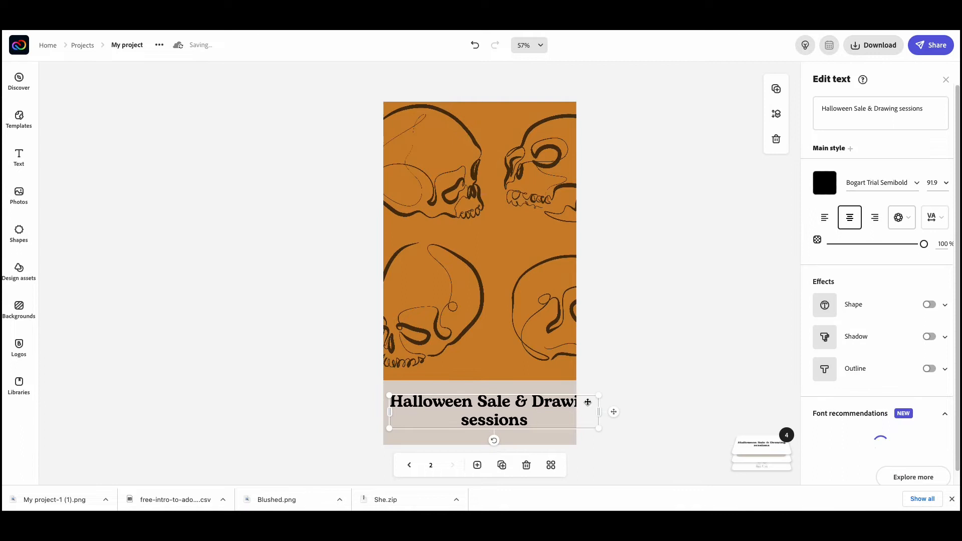
pyautogui.moveTo(599, 412); pyautogui.dragTo(544, 416)
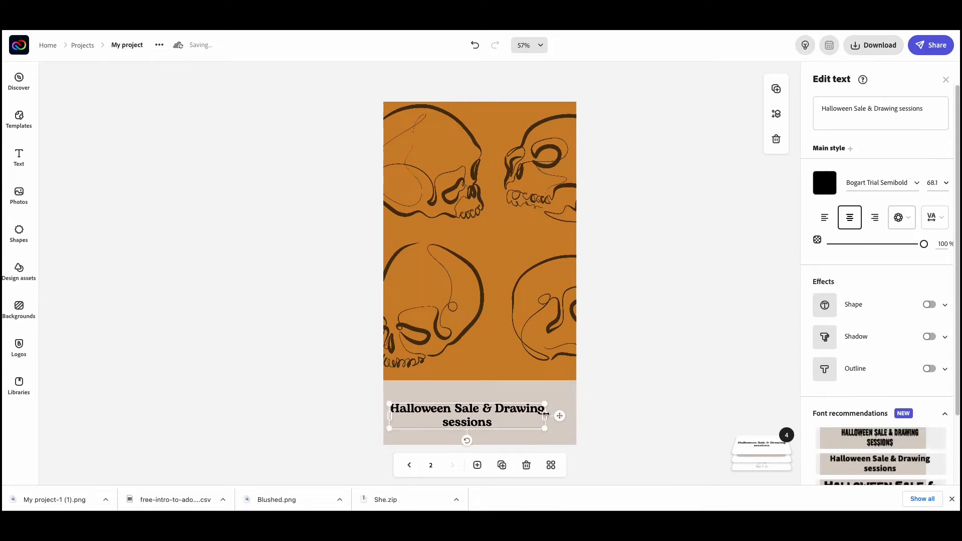
pyautogui.click(849, 217)
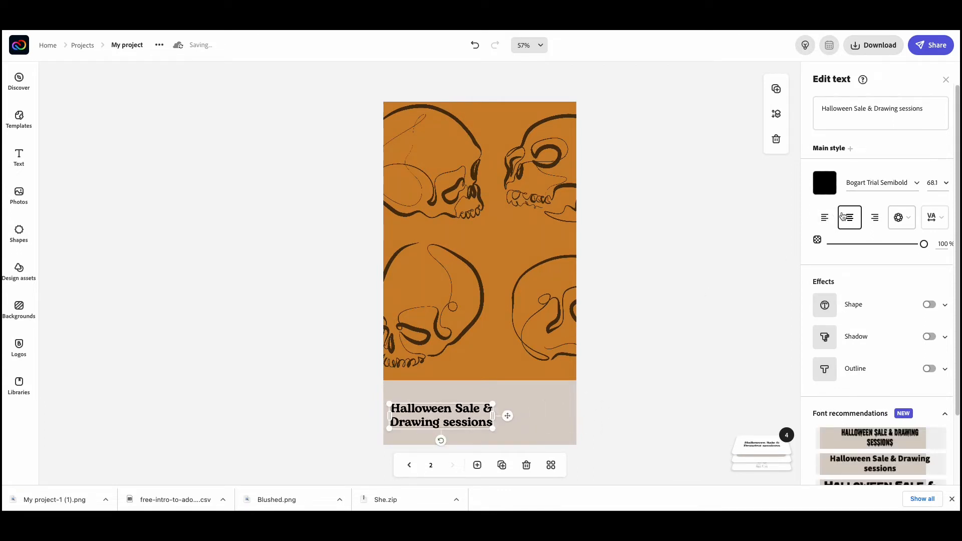
pyautogui.click(849, 217)
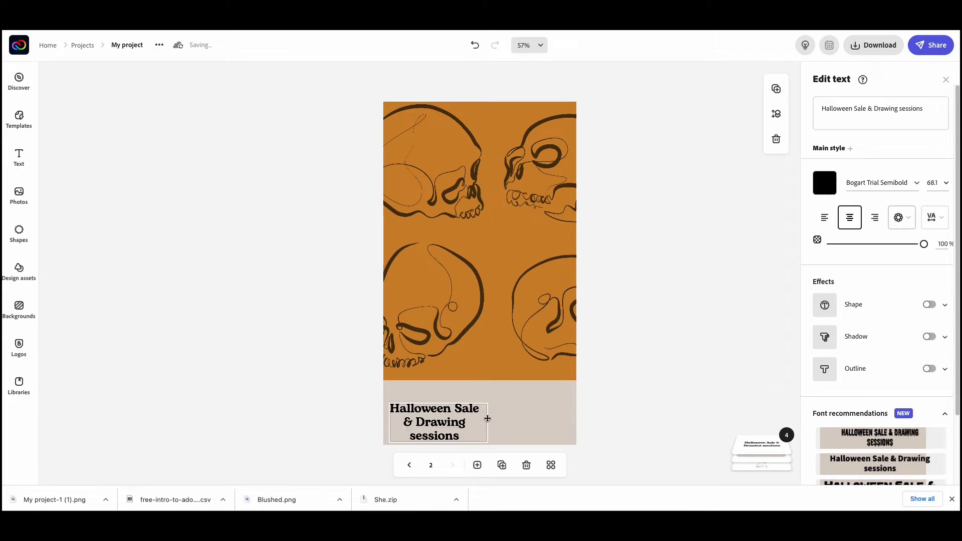
pyautogui.moveTo(437, 422); pyautogui.dragTo(485, 411)
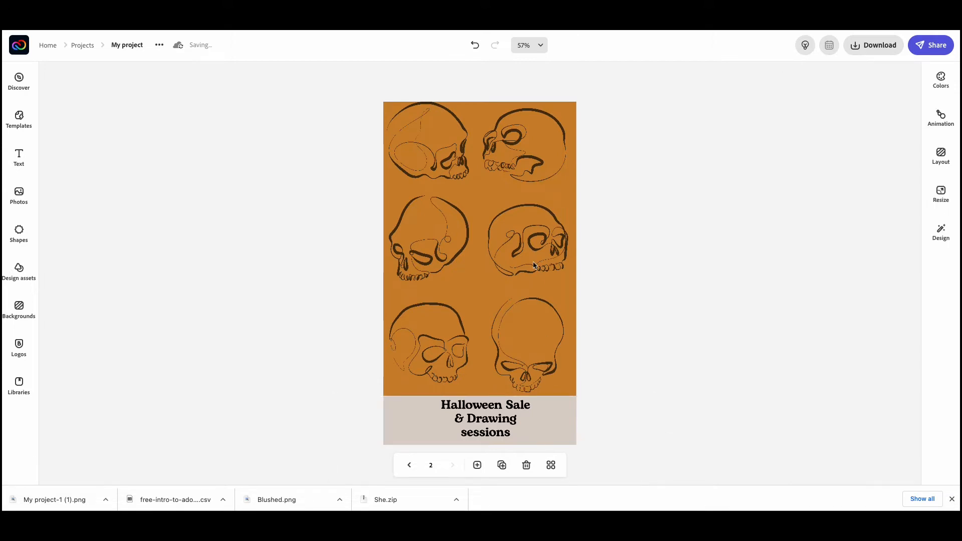
# Clear the selection on the story page and add a new landscape page.
pyautogui.click(485, 418)
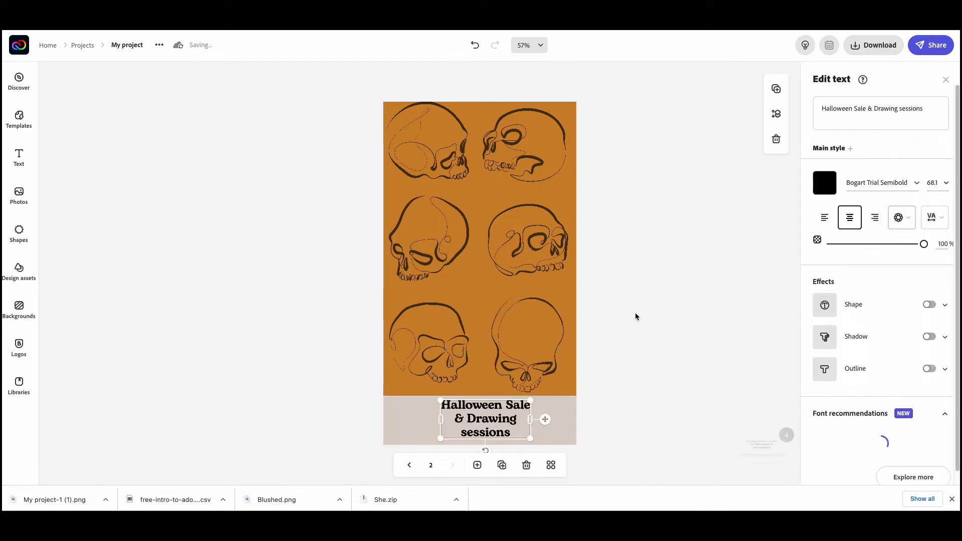
pyautogui.click(636, 316)
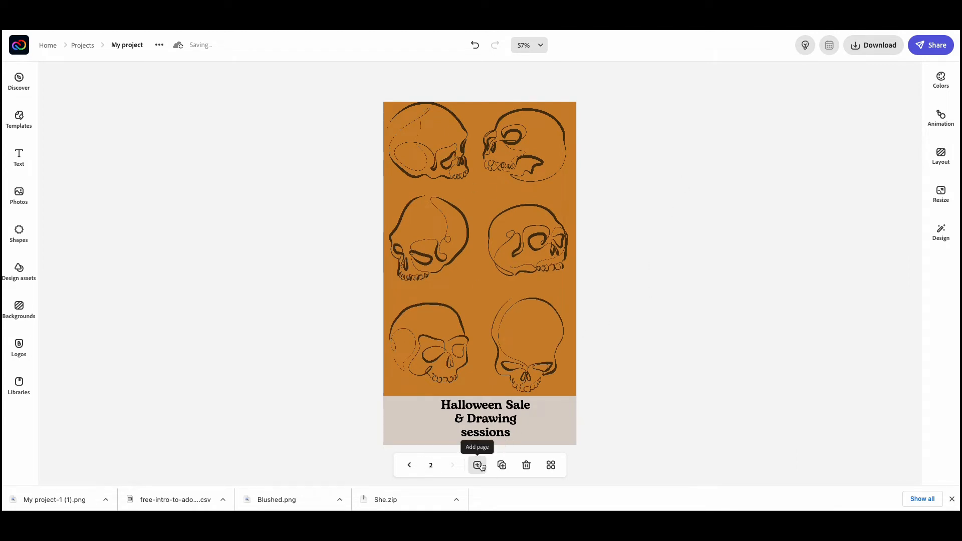
pyautogui.click(478, 465)
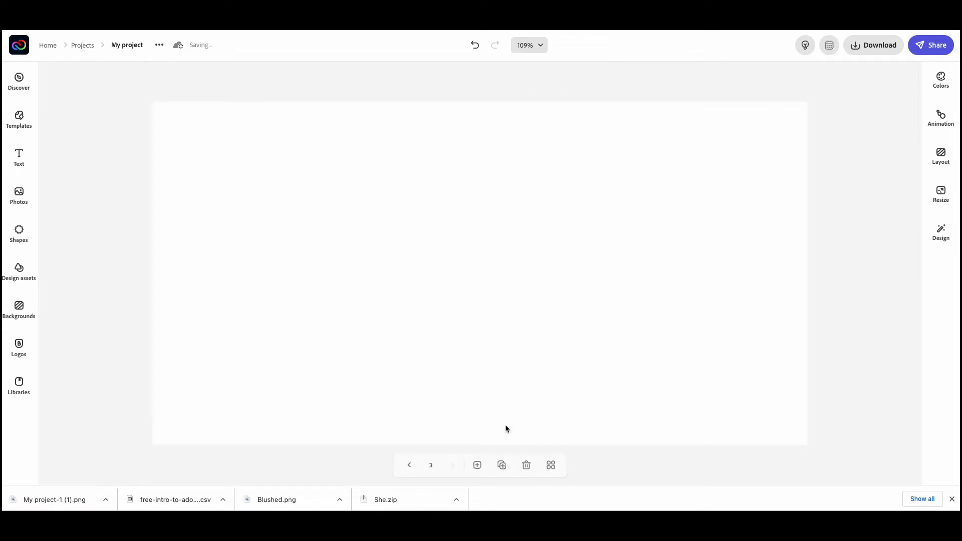
pyautogui.moveTo(500, 275)
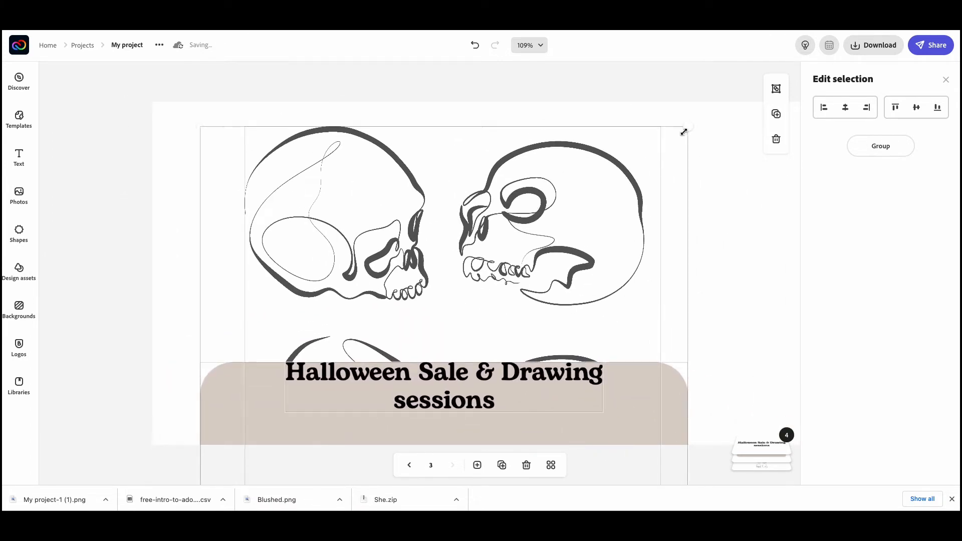
# Give the landscape page a solid orange background and adjust the skull pattern image.
pyautogui.scroll(-3)
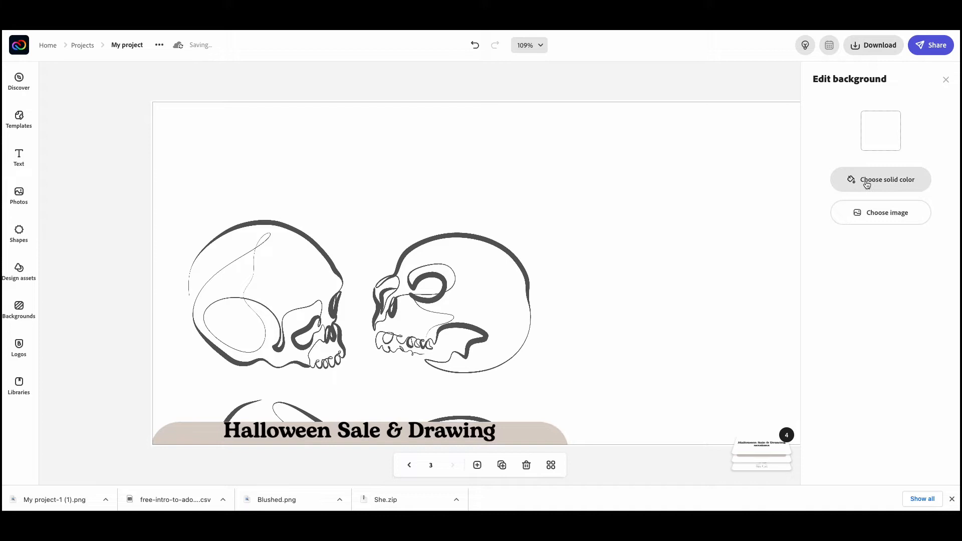
pyautogui.click(880, 179)
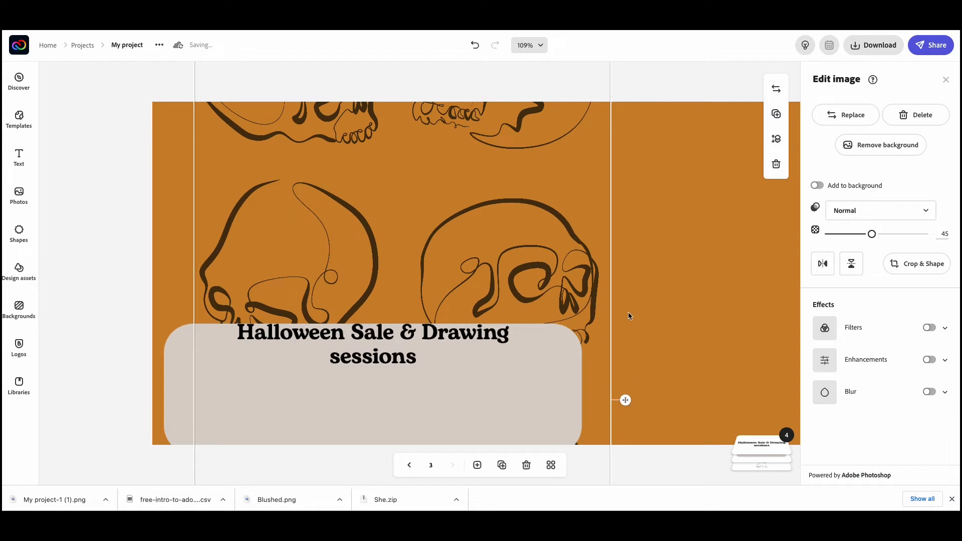
pyautogui.click(523, 45)
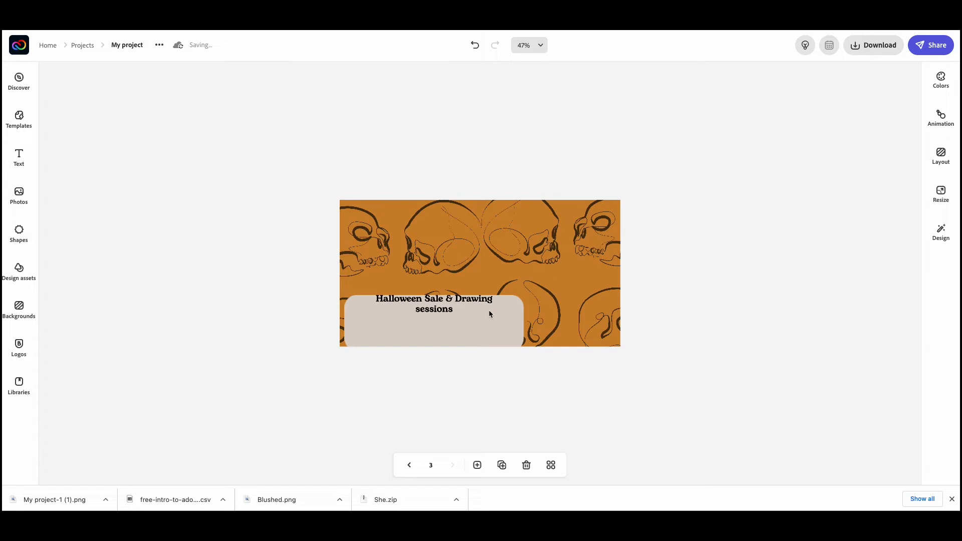
# Stretch and heighten the beige box behind the title on the landscape page.
pyautogui.click(432, 322)
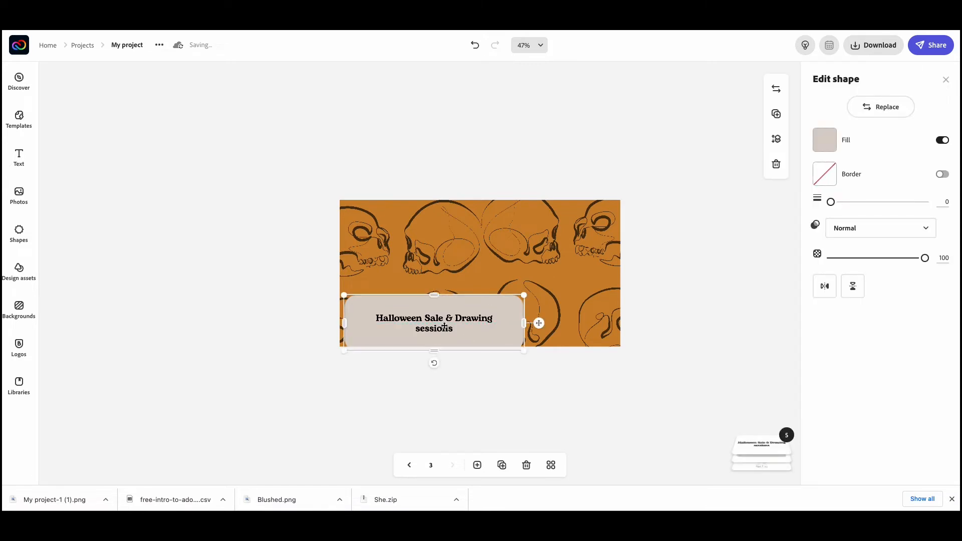
pyautogui.moveTo(523, 322); pyautogui.dragTo(698, 323)
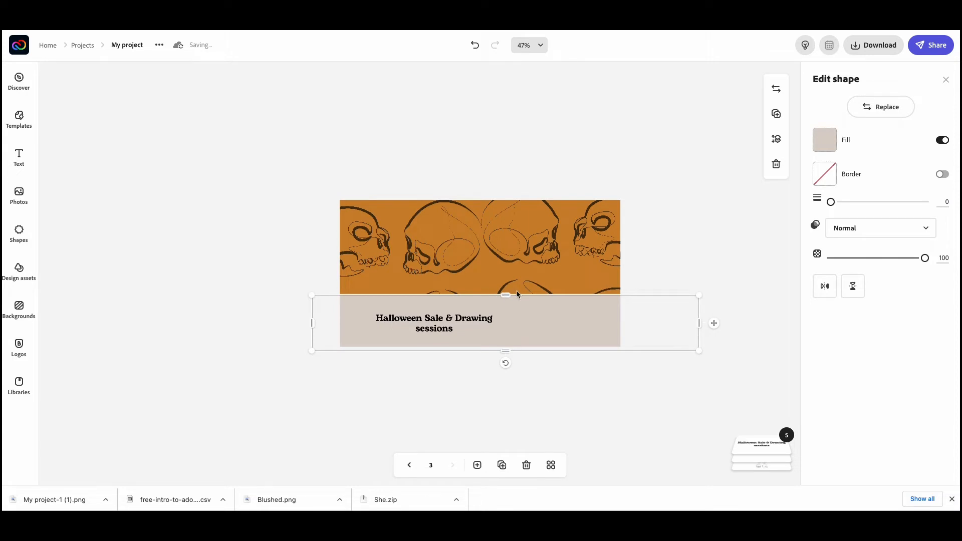
pyautogui.moveTo(516, 295); pyautogui.dragTo(501, 320)
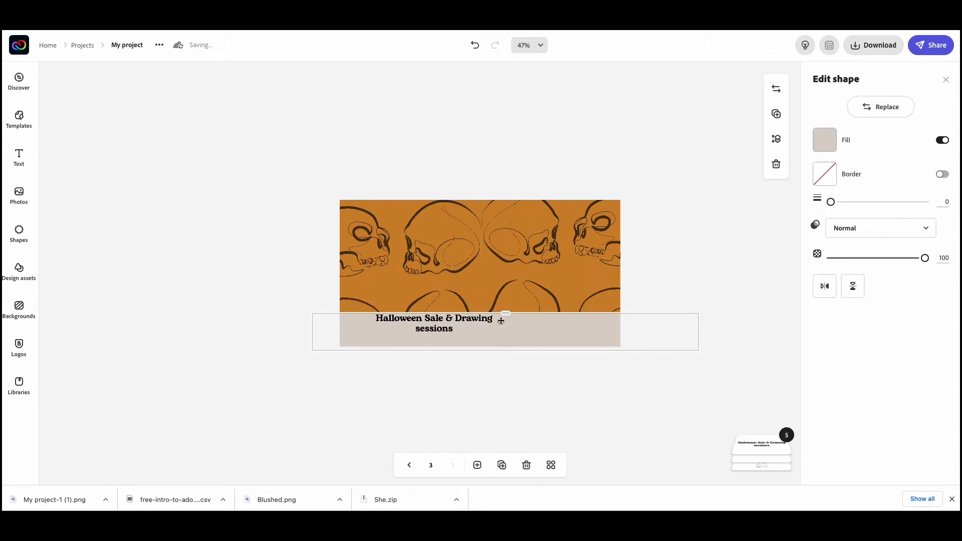
pyautogui.moveTo(505, 313); pyautogui.dragTo(505, 323)
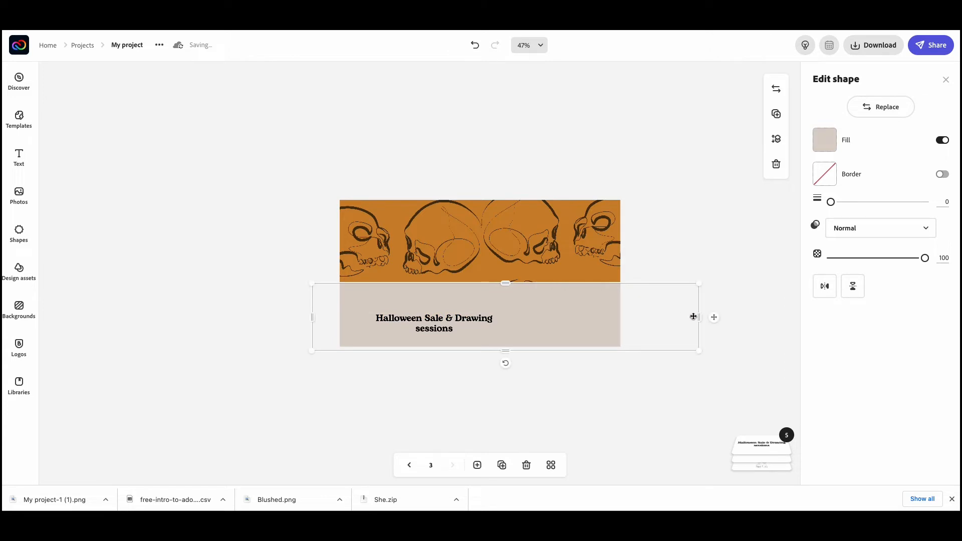
pyautogui.moveTo(698, 317); pyautogui.dragTo(497, 317)
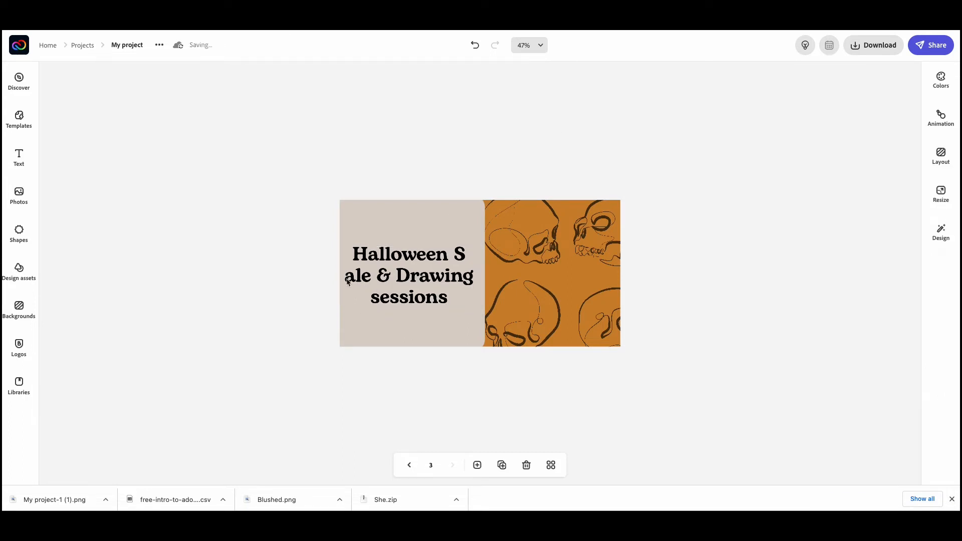
# Break the title into four lines and delete the beige panel.
pyautogui.click(407, 276)
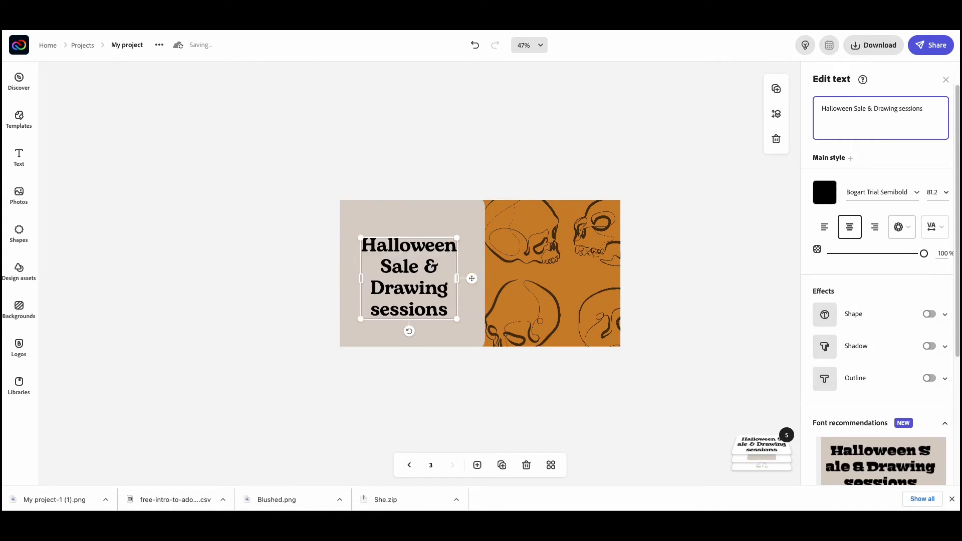
pyautogui.press('Enter')
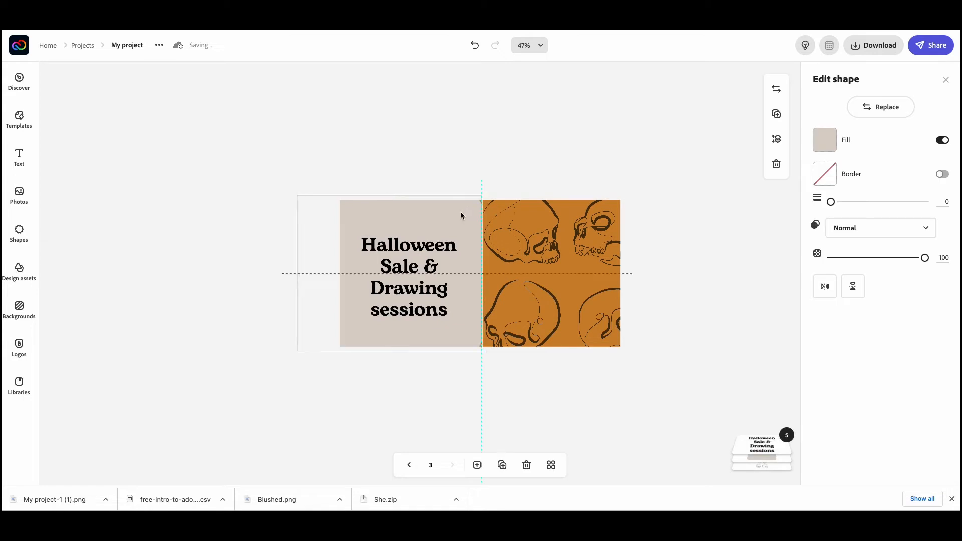
pyautogui.click(408, 273)
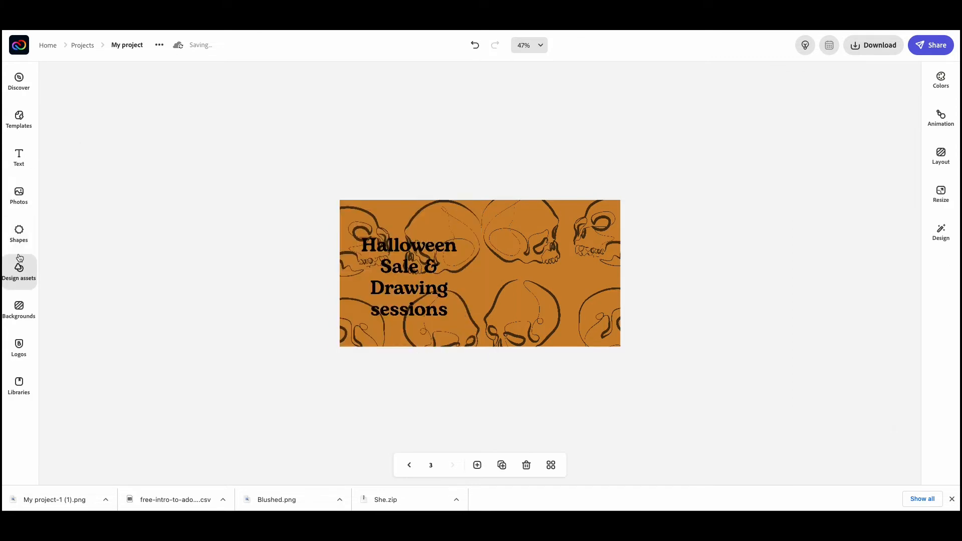
# Add a basic square shape and fill it with the light beige swatch.
pyautogui.click(18, 235)
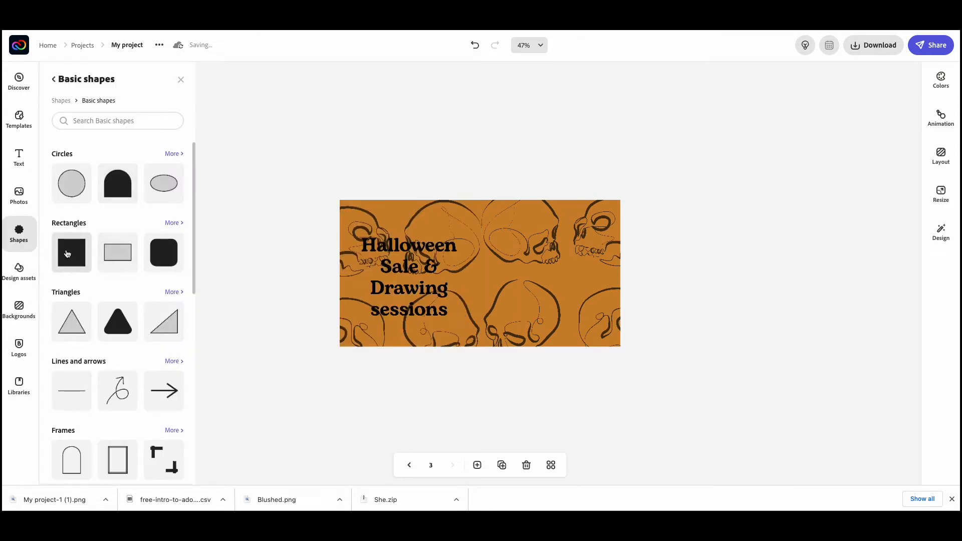
pyautogui.click(71, 253)
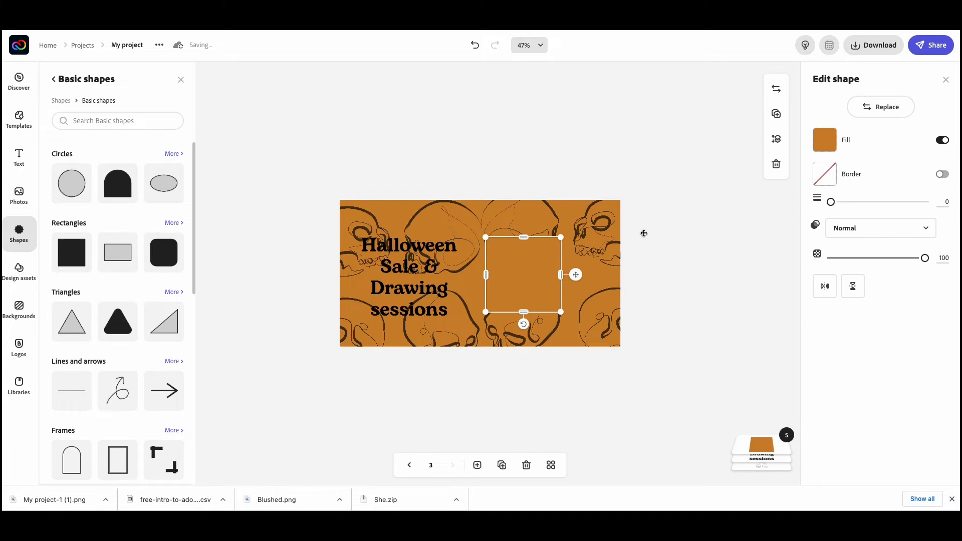
pyautogui.click(824, 139)
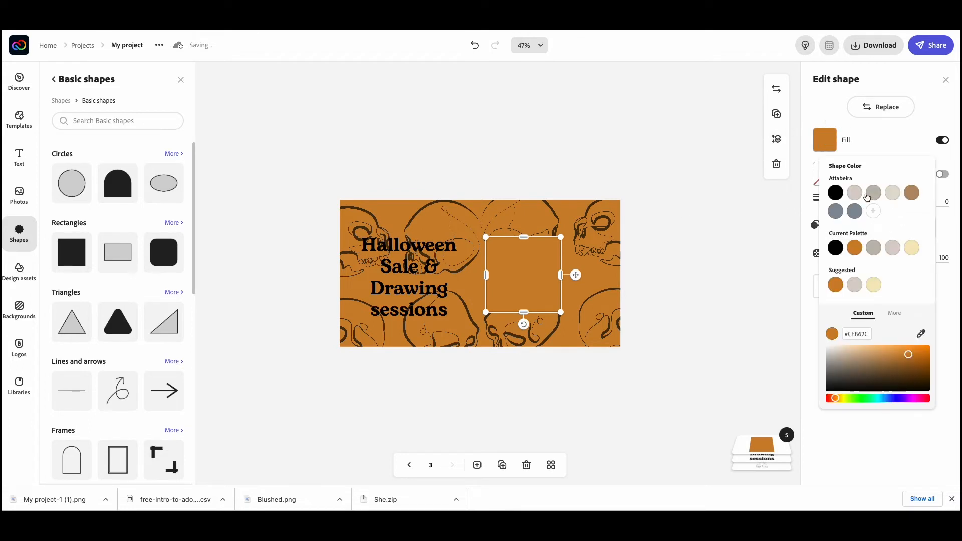
pyautogui.click(853, 192)
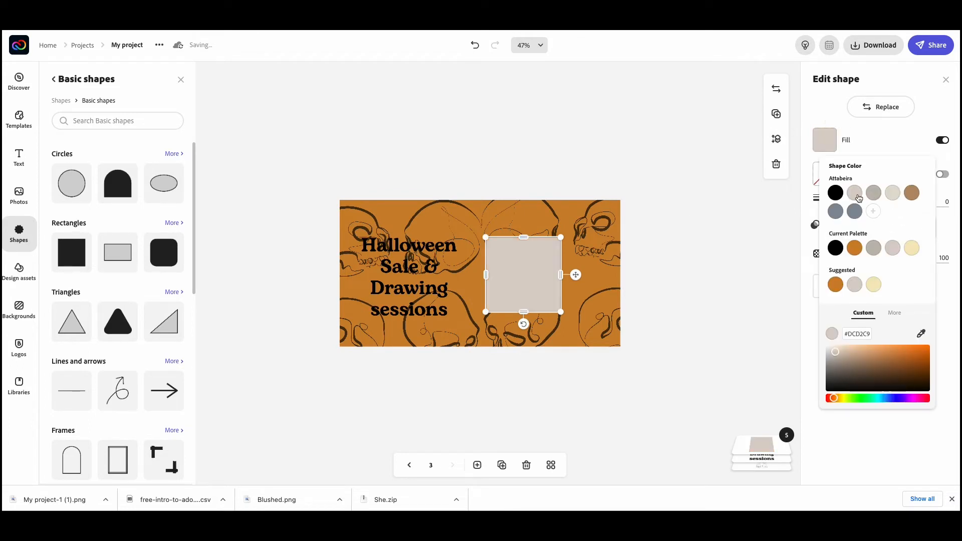
pyautogui.moveTo(886, 199)
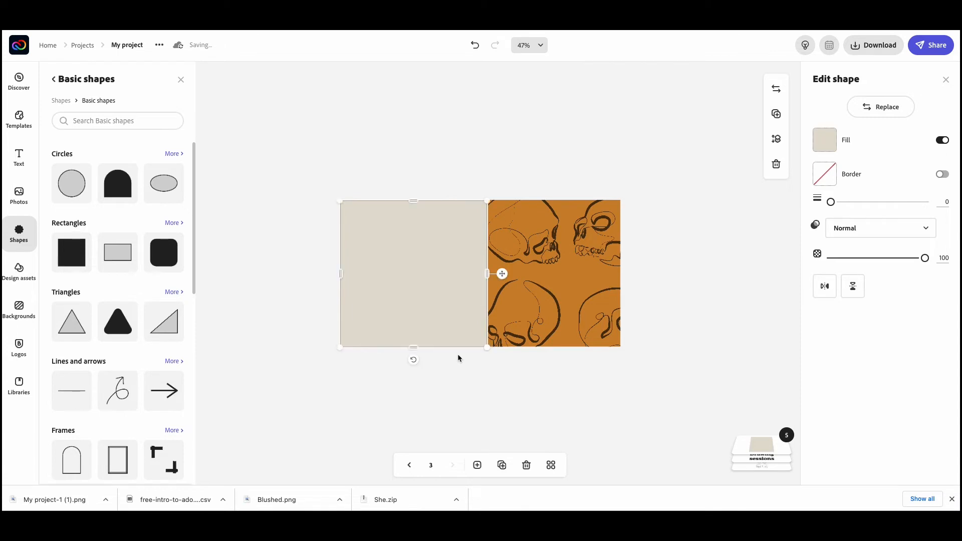
pyautogui.moveTo(725, 445)
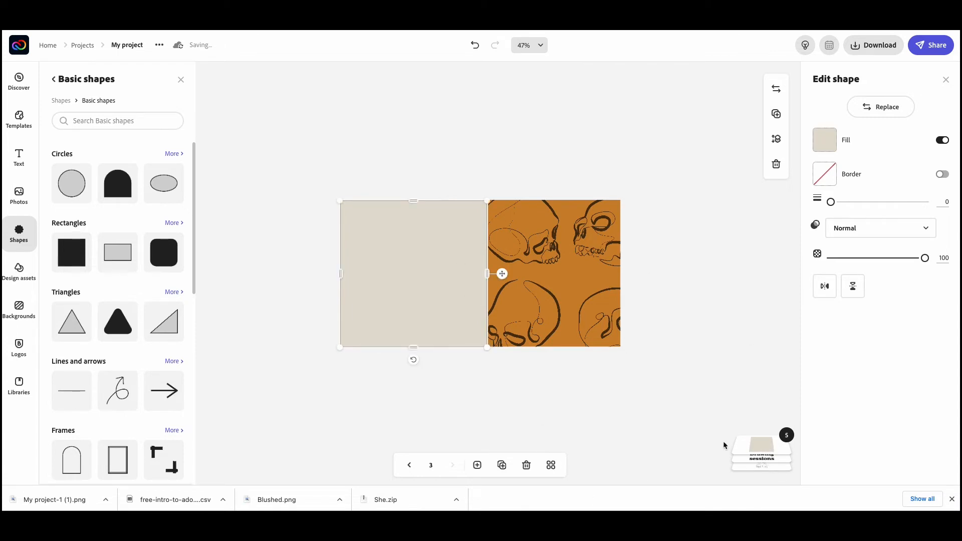
pyautogui.moveTo(729, 258)
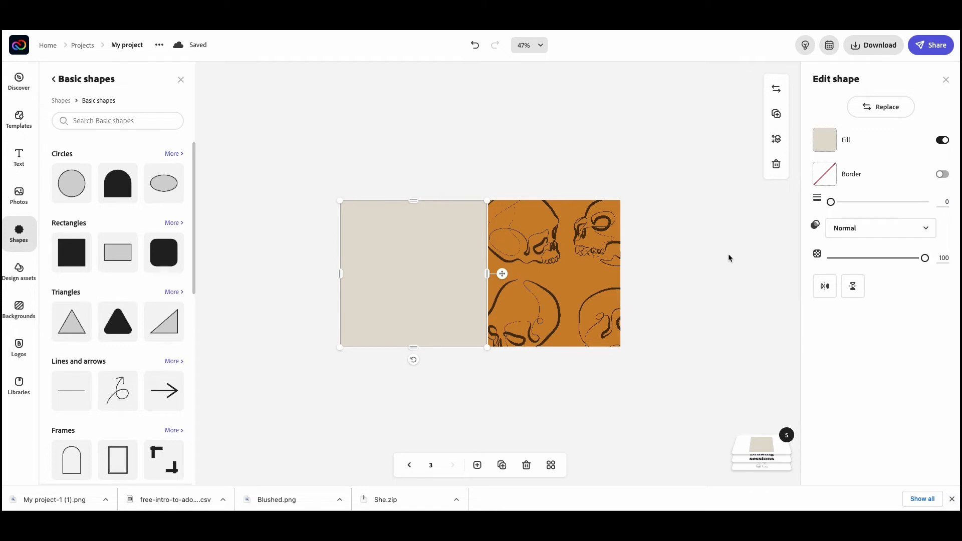
pyautogui.moveTo(664, 313)
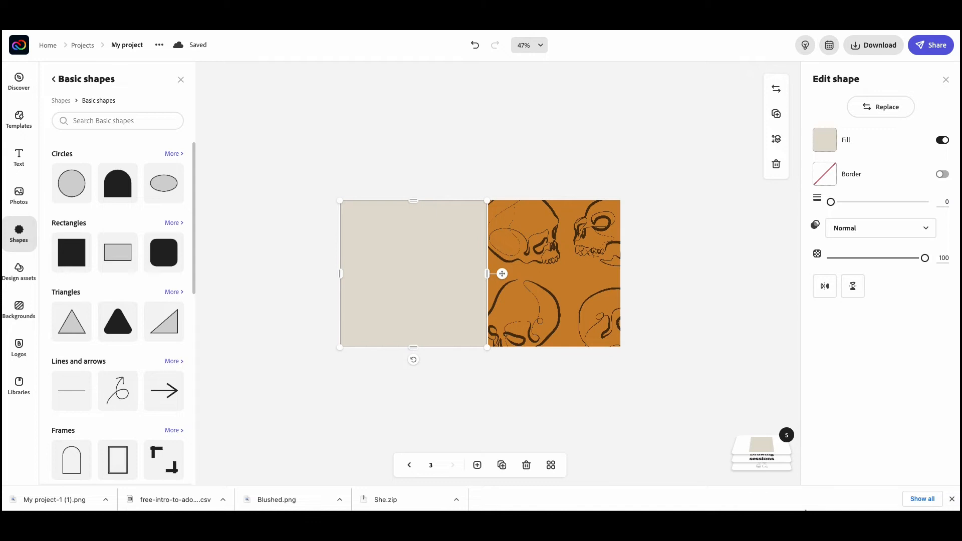
pyautogui.moveTo(735, 383)
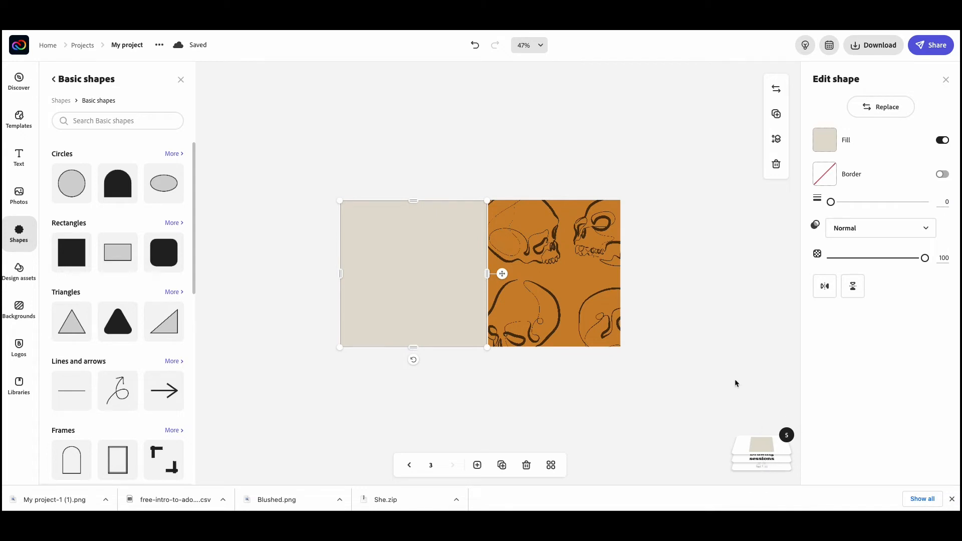
pyautogui.moveTo(623, 366)
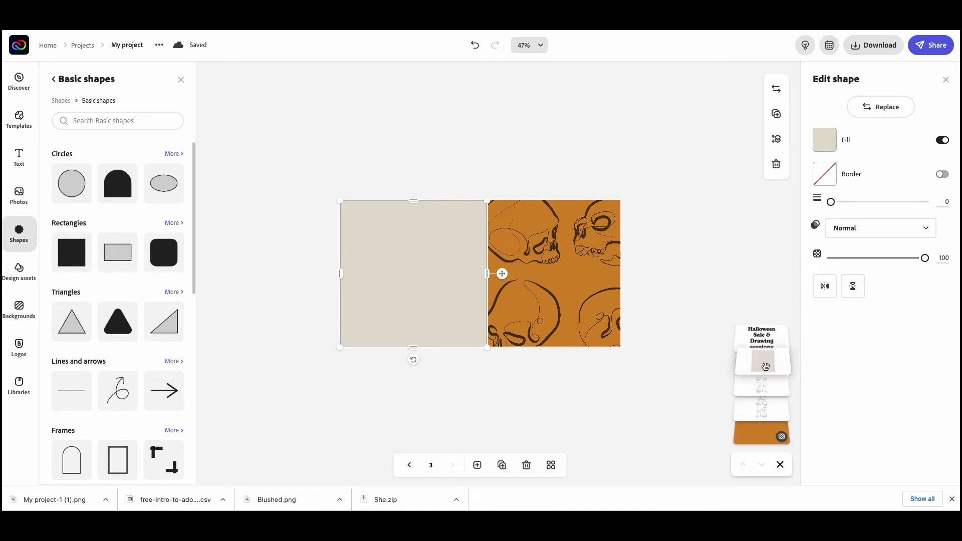
# Move the beige panel behind the Halloween title, then select the skull pattern image.
pyautogui.click(752, 270)
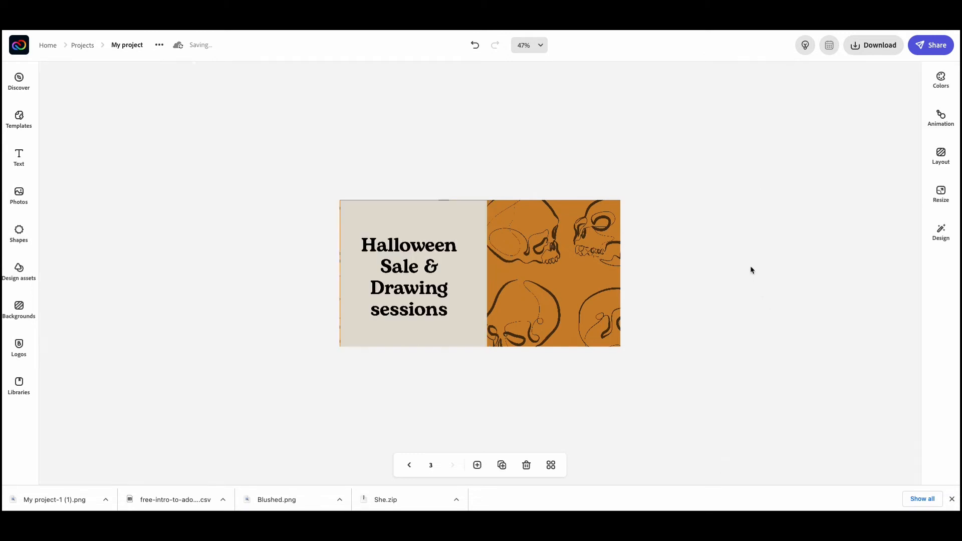
pyautogui.click(411, 274)
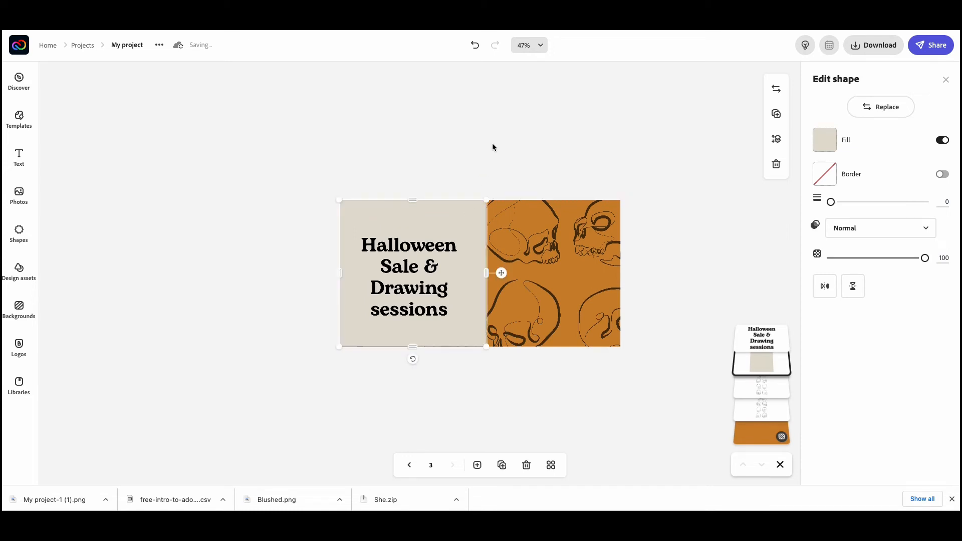
pyautogui.click(639, 241)
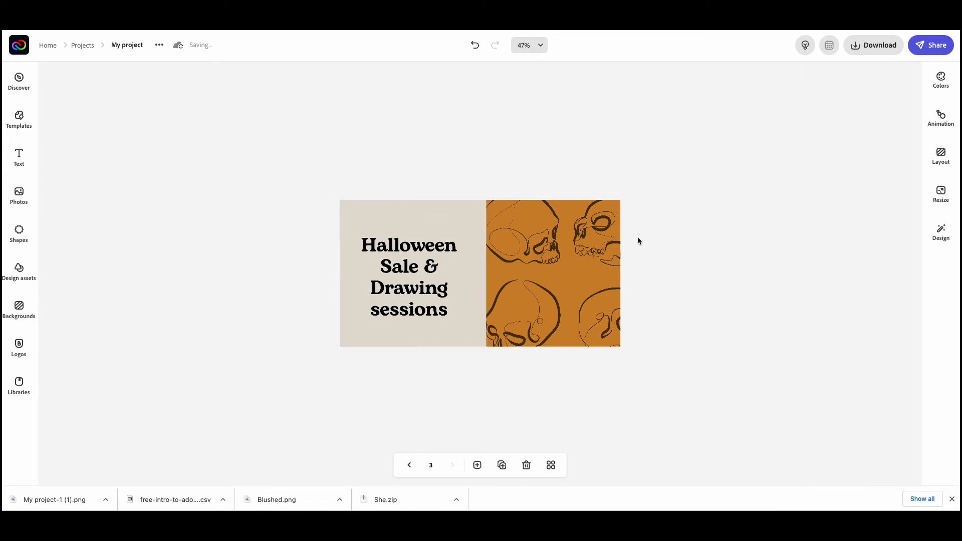
pyautogui.click(413, 273)
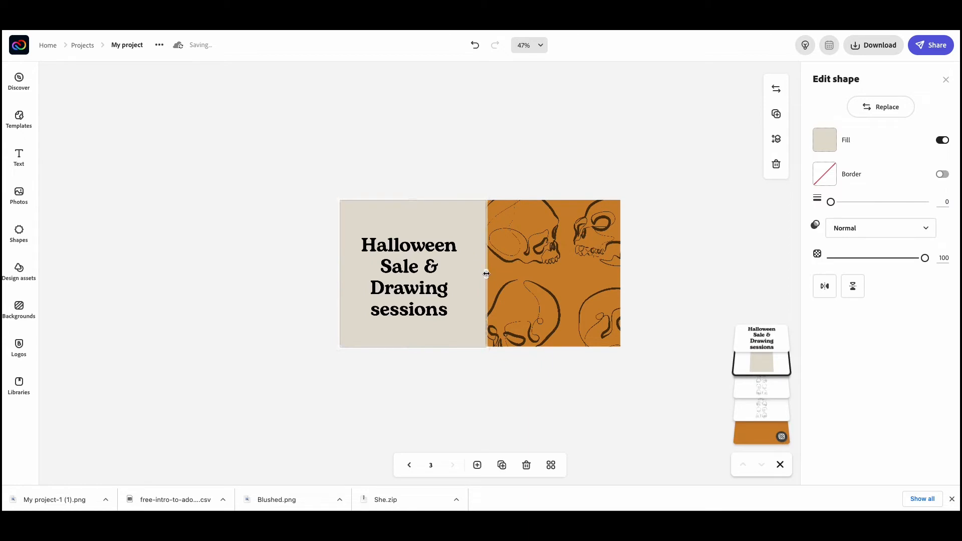
pyautogui.click(540, 263)
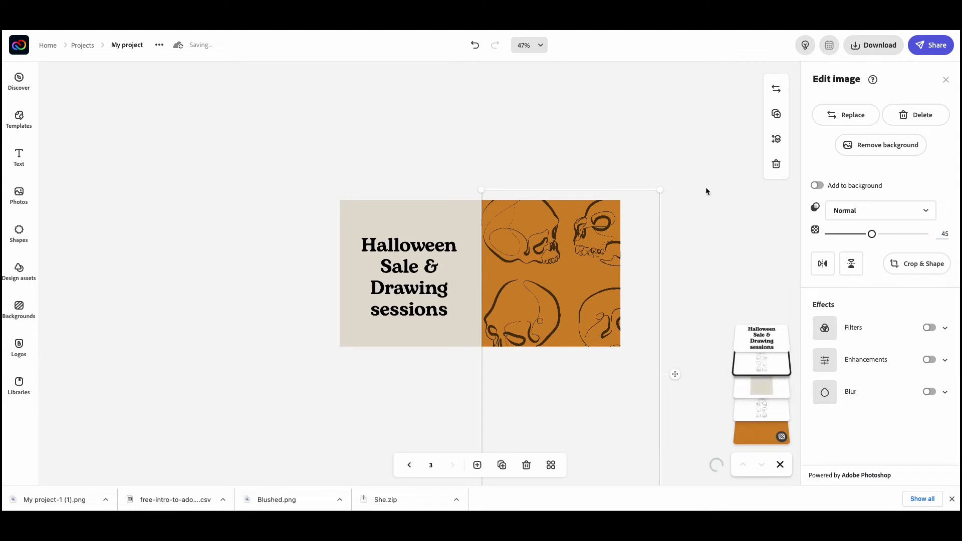
pyautogui.moveTo(538, 320)
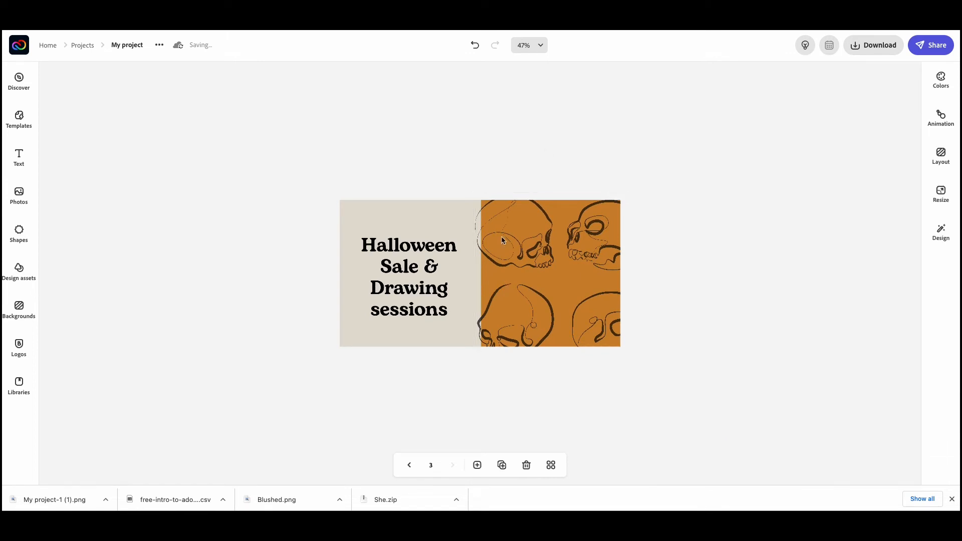
pyautogui.moveTo(470, 320)
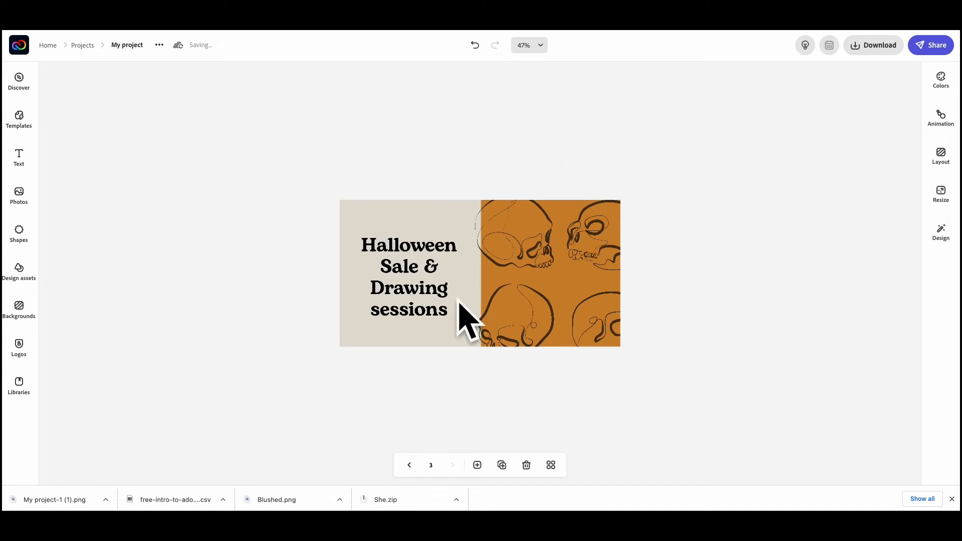
pyautogui.moveTo(533, 191)
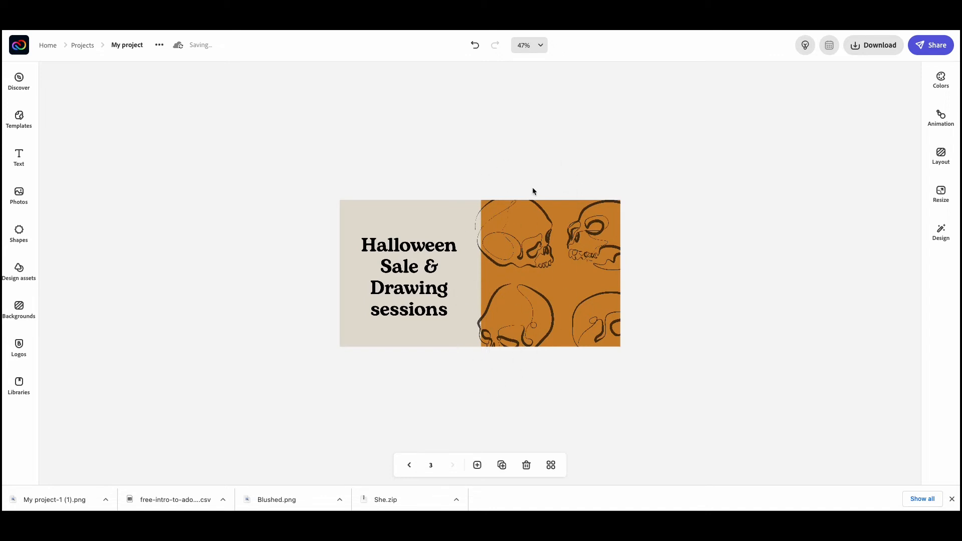
pyautogui.moveTo(496, 270)
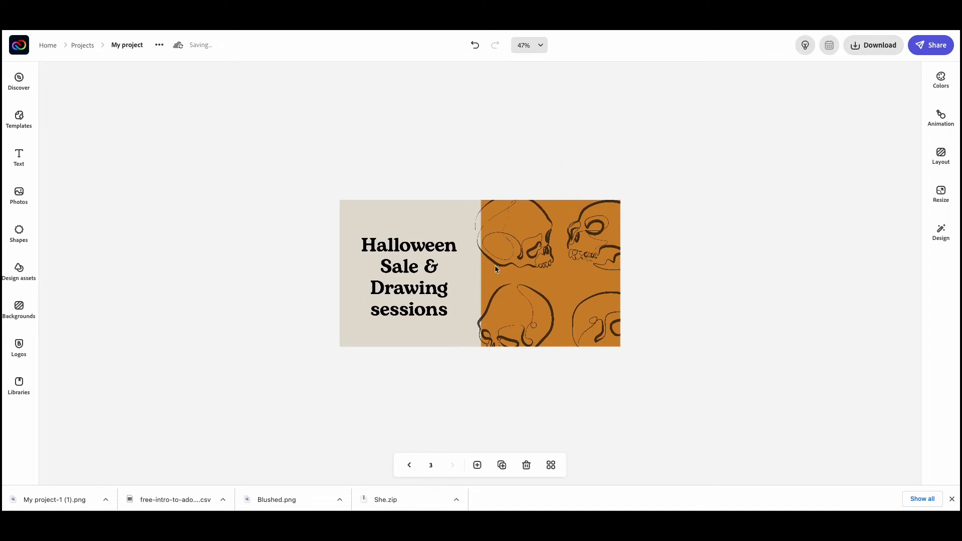
pyautogui.moveTo(568, 317)
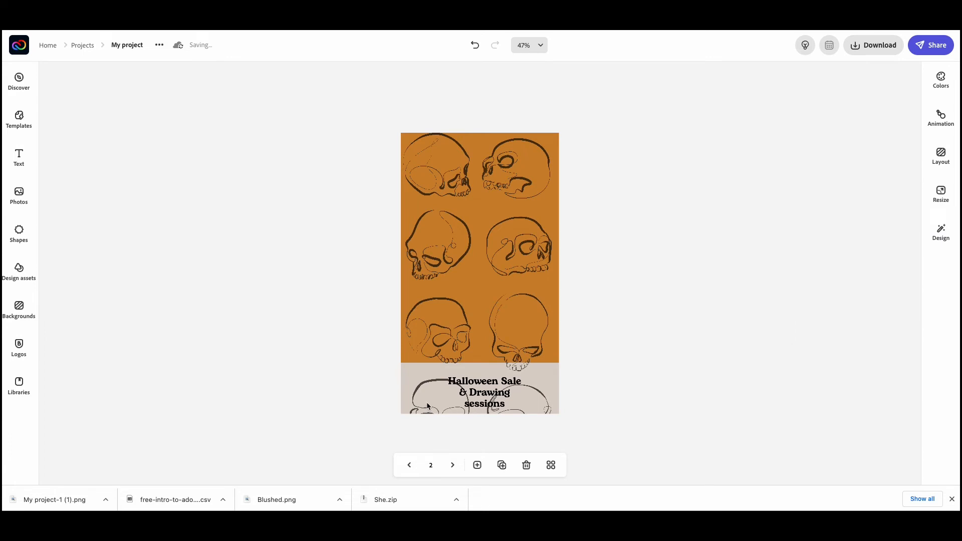
pyautogui.moveTo(941, 195)
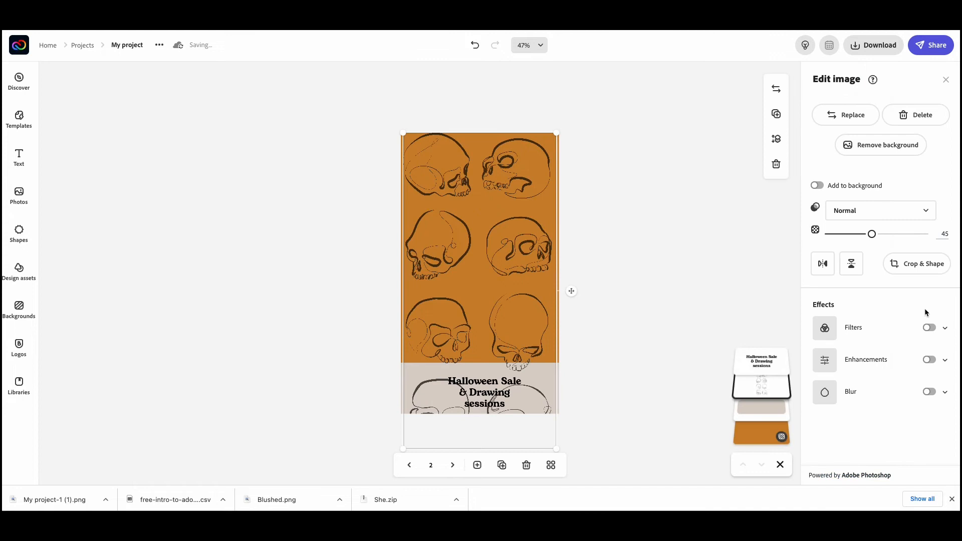
pyautogui.moveTo(922, 264)
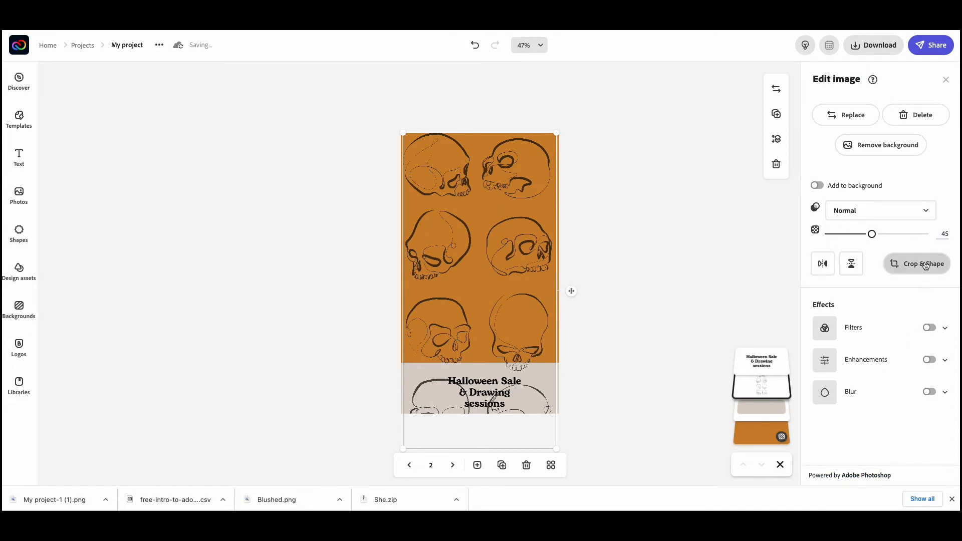
# Crop the lower skull copy to the strip above the headline band and finish editing.
pyautogui.click(917, 264)
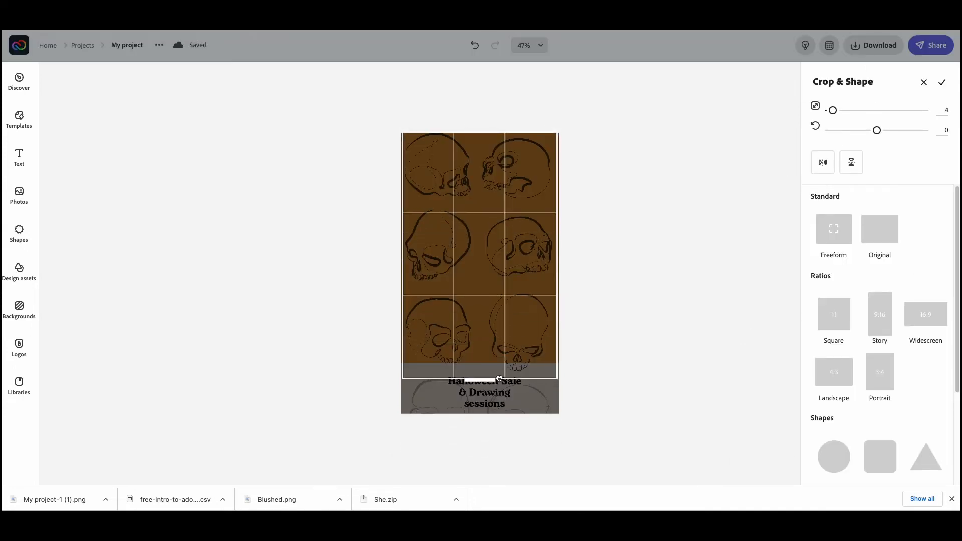
pyautogui.click(943, 82)
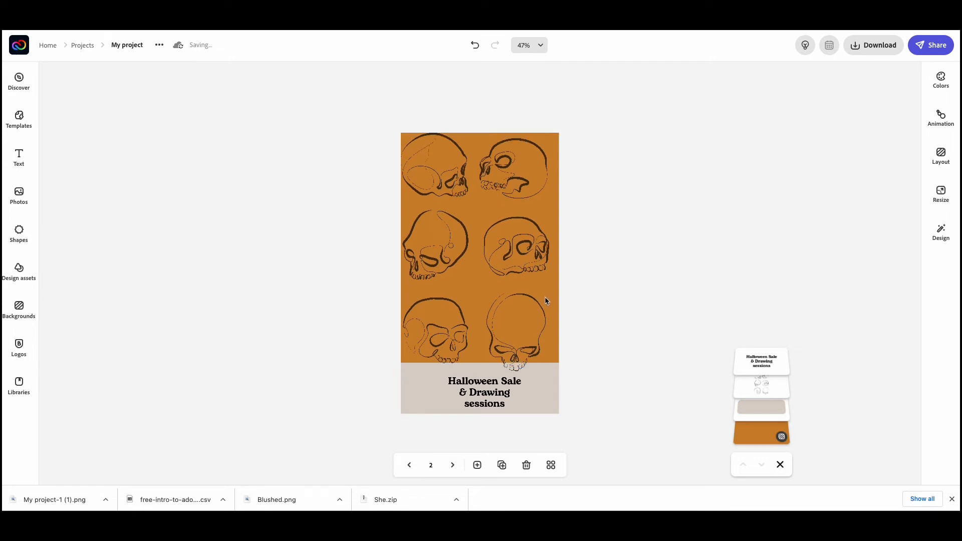
pyautogui.moveTo(539, 337)
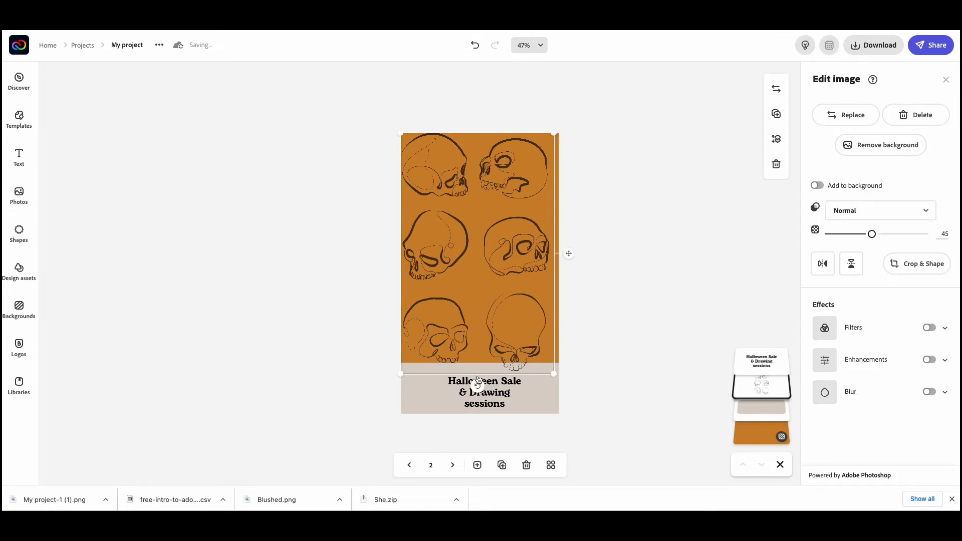
pyautogui.click(917, 264)
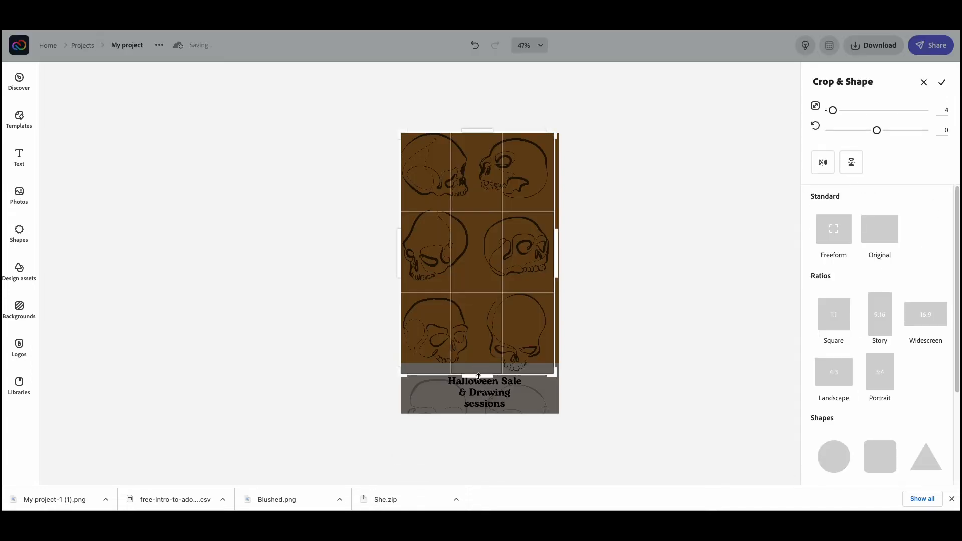
pyautogui.click(942, 81)
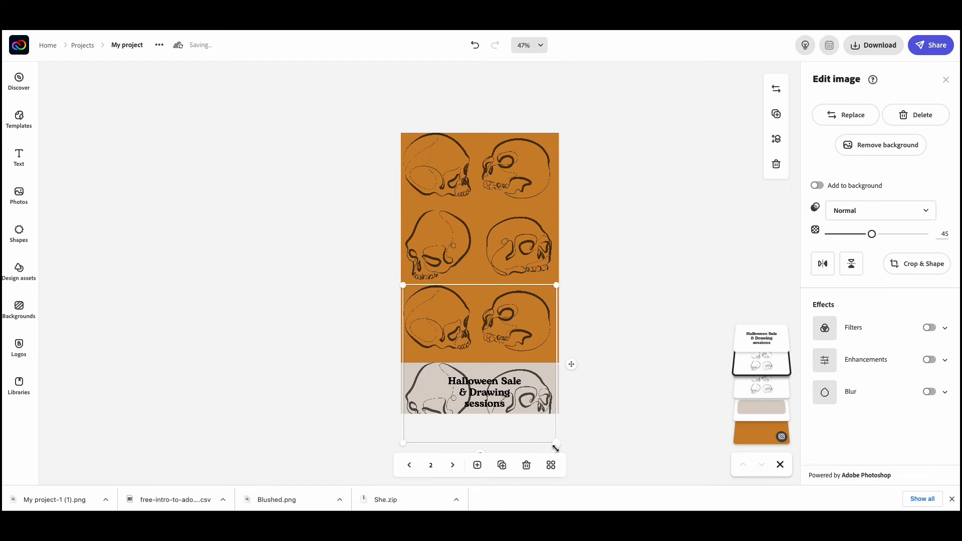
pyautogui.click(917, 264)
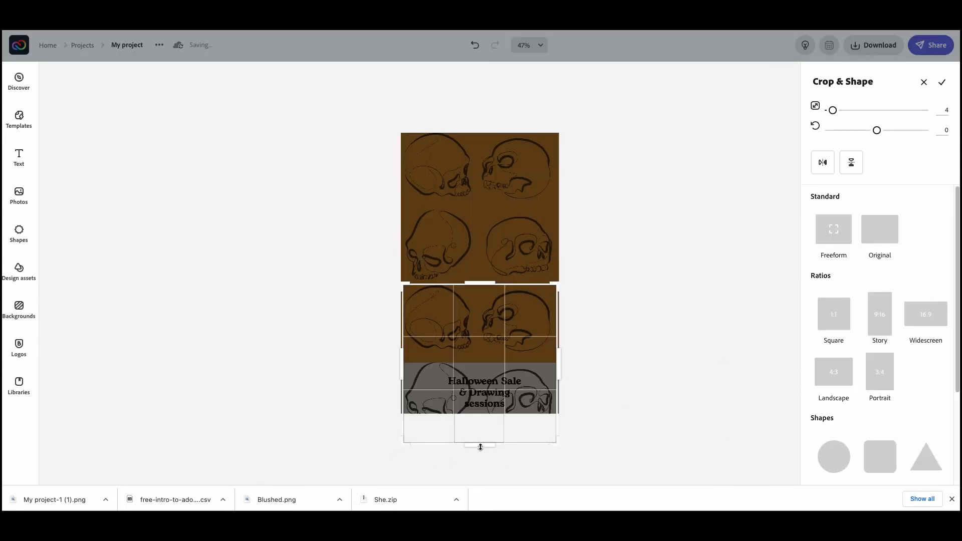
pyautogui.moveTo(480, 446); pyautogui.dragTo(489, 361)
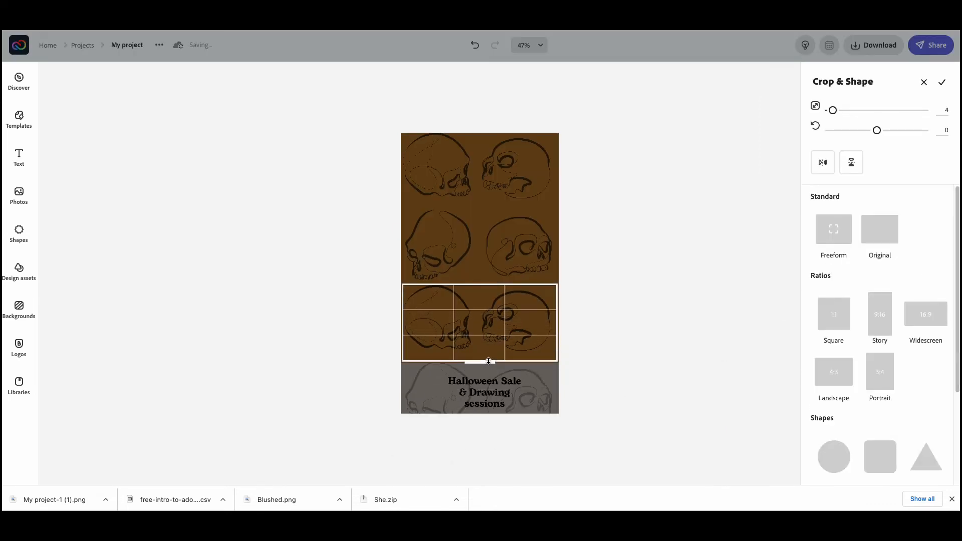
pyautogui.click(942, 82)
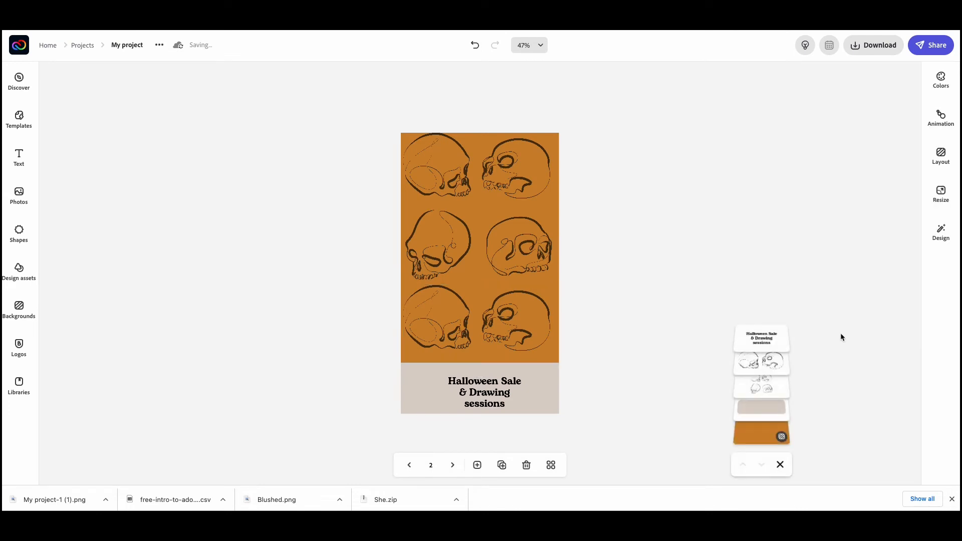
pyautogui.click(779, 465)
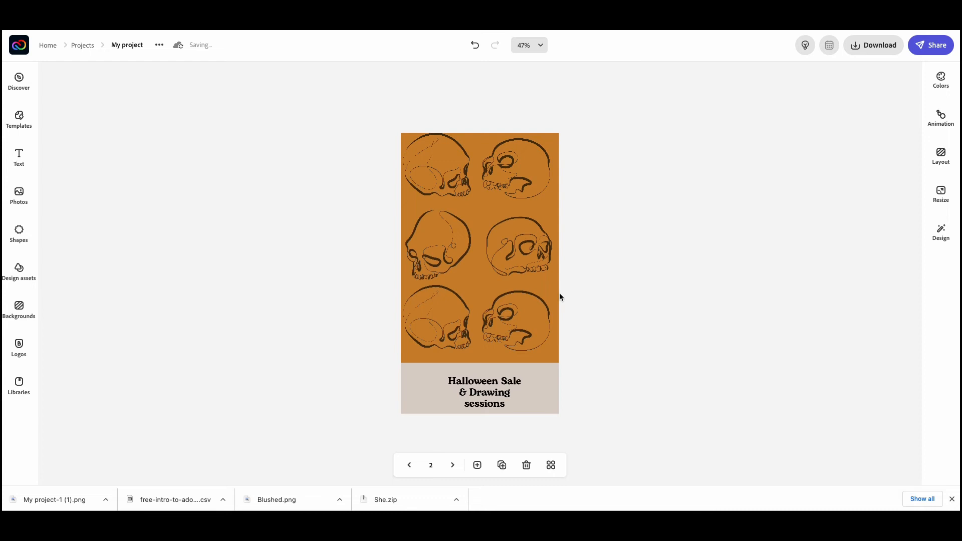
pyautogui.click(452, 465)
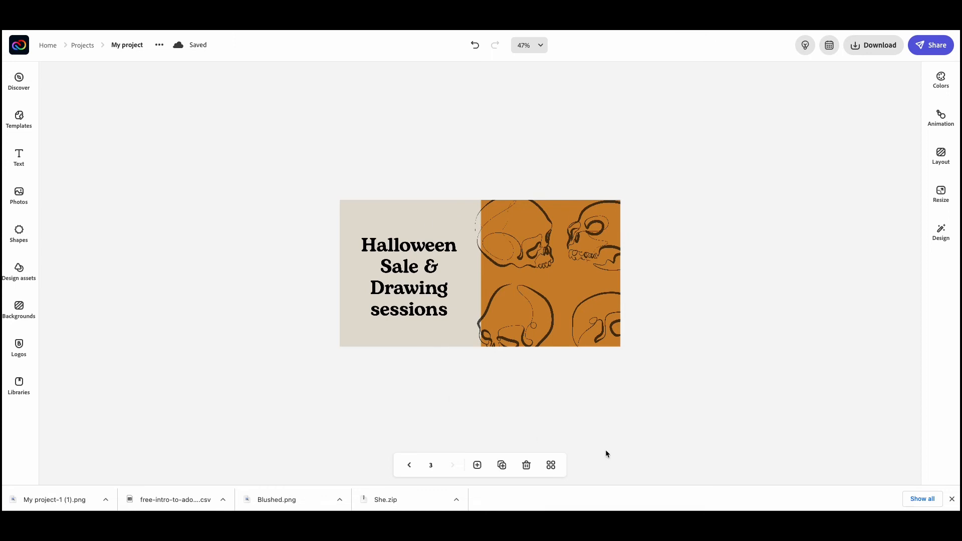
pyautogui.moveTo(502, 465)
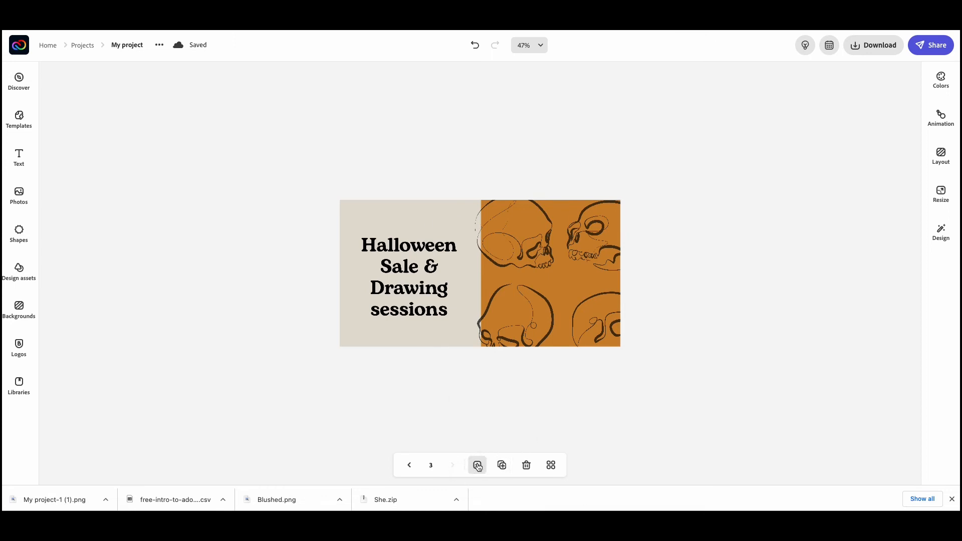
# Add a new square Instagram page (1080 x 1080) after the landscape page.
pyautogui.click(477, 464)
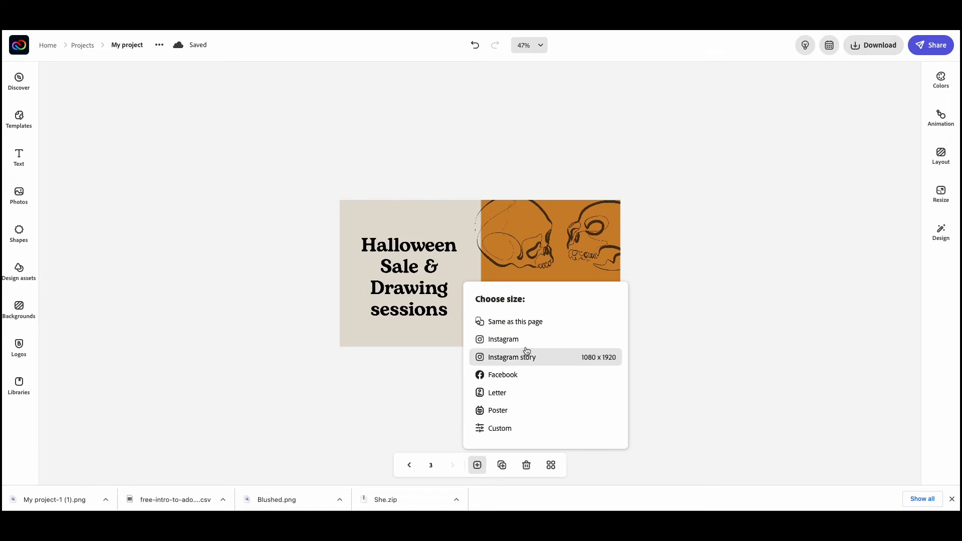
pyautogui.moveTo(503, 340)
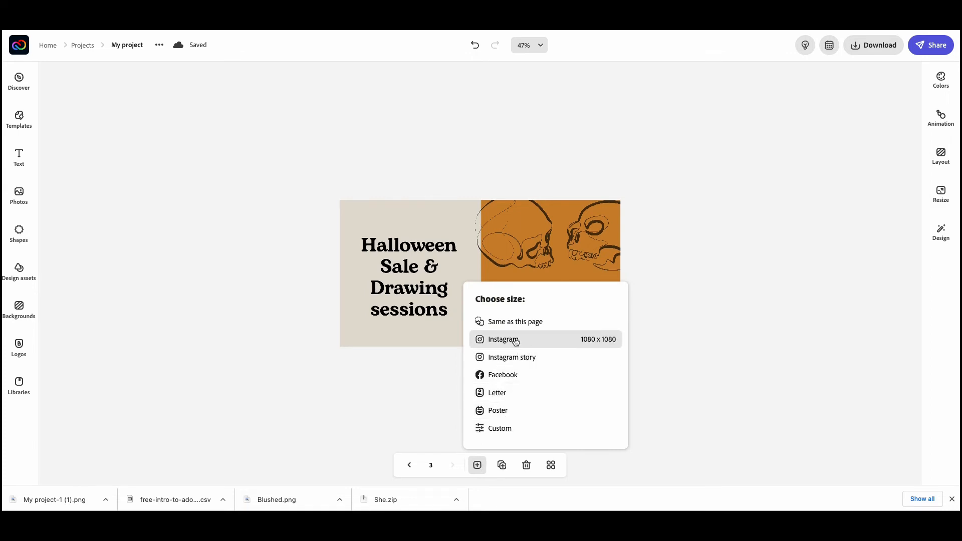
pyautogui.moveTo(517, 325)
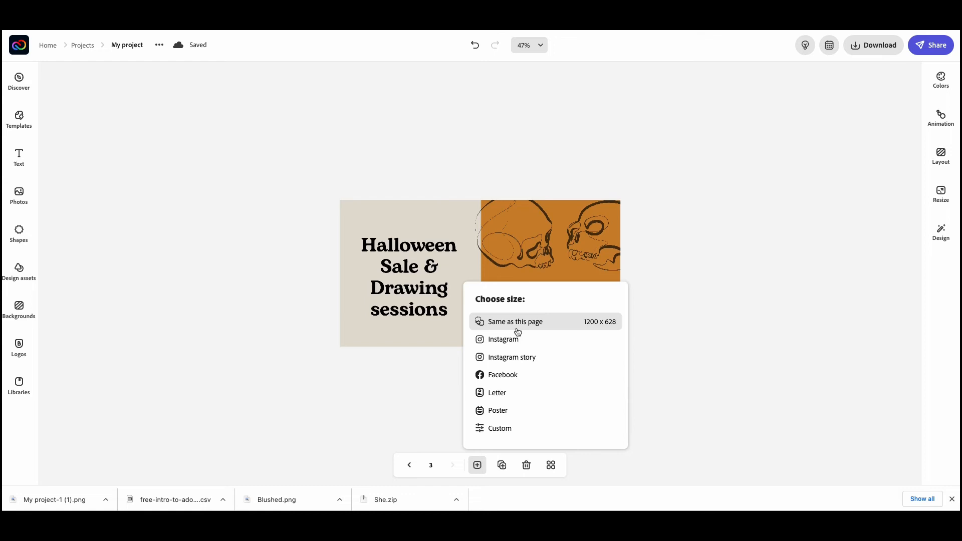
pyautogui.moveTo(497, 393)
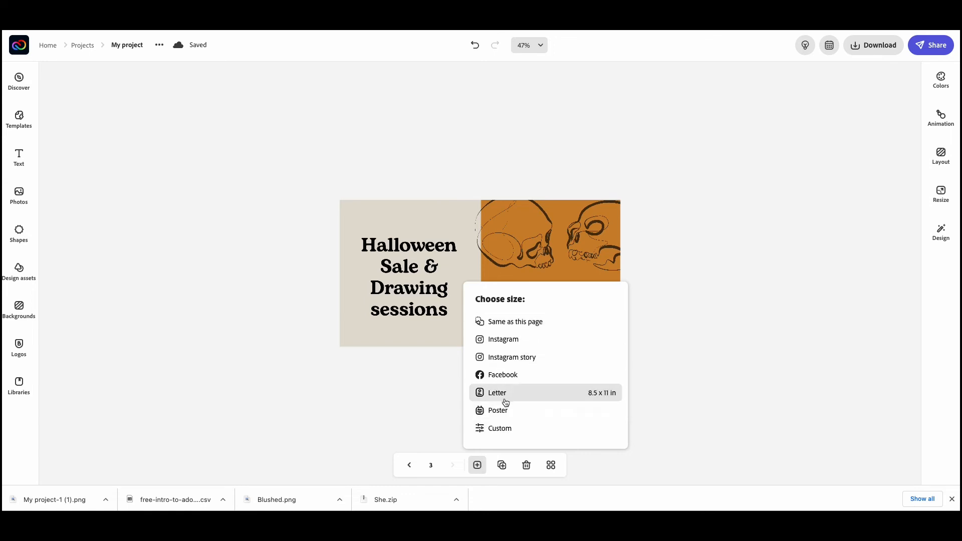
pyautogui.moveTo(497, 410)
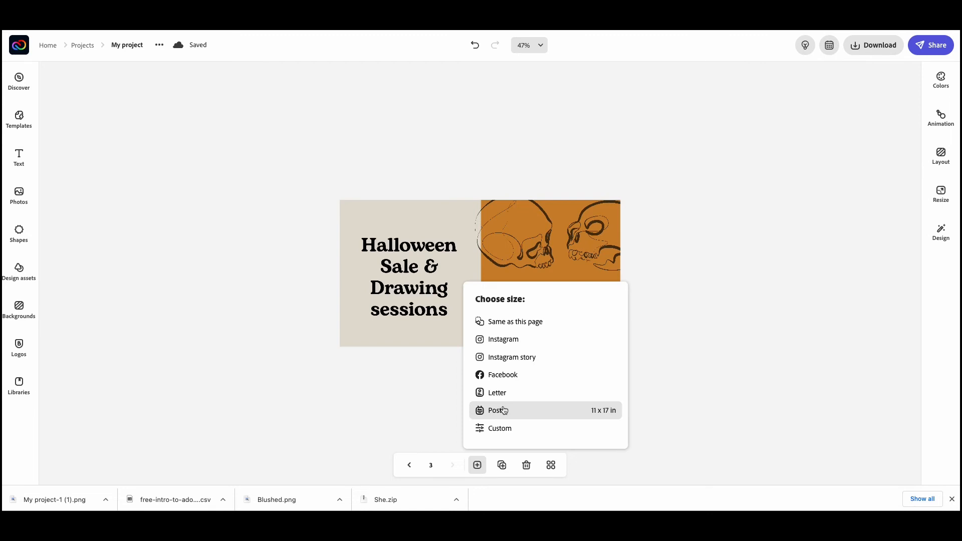
pyautogui.click(497, 409)
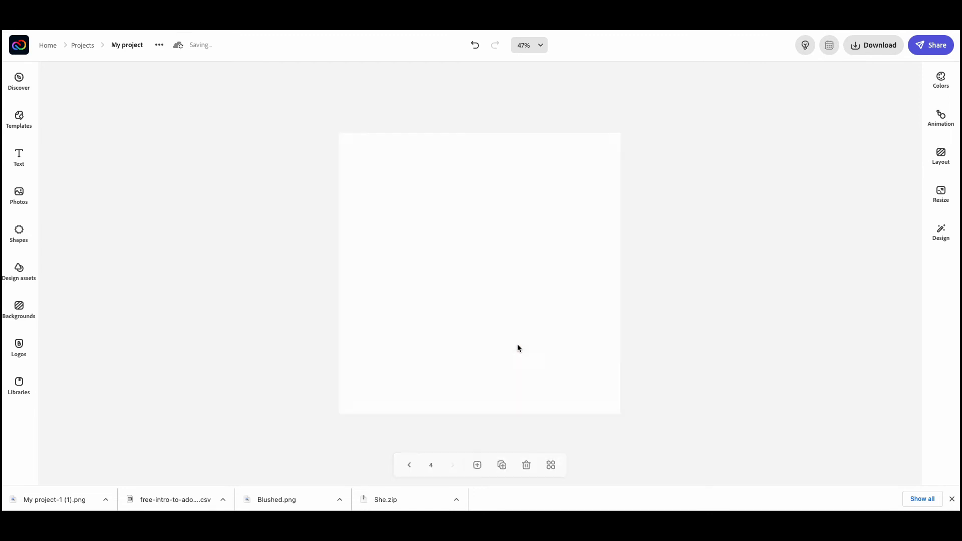
pyautogui.moveTo(514, 271)
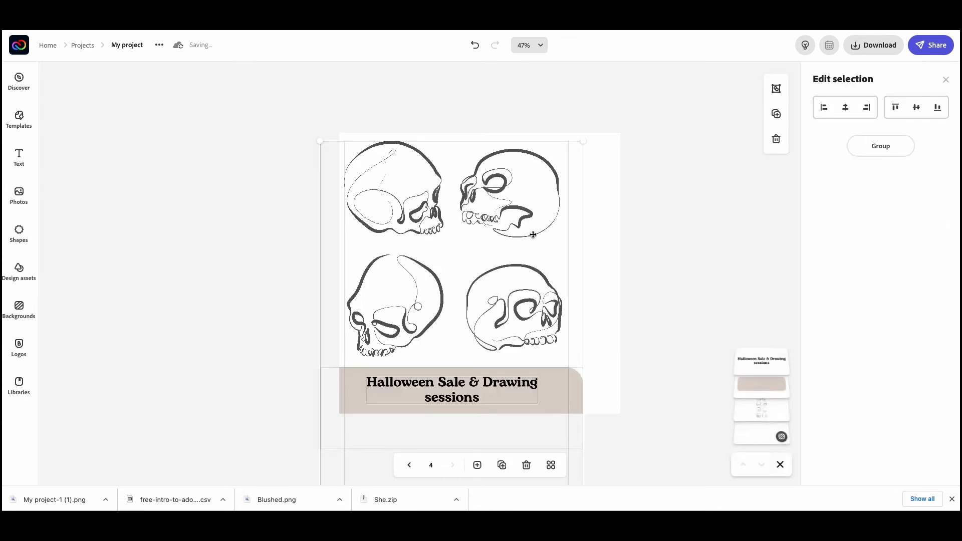
# Fit the pasted design onto the square page and crop the bottom of the skull image.
pyautogui.moveTo(533, 235); pyautogui.dragTo(482, 266)
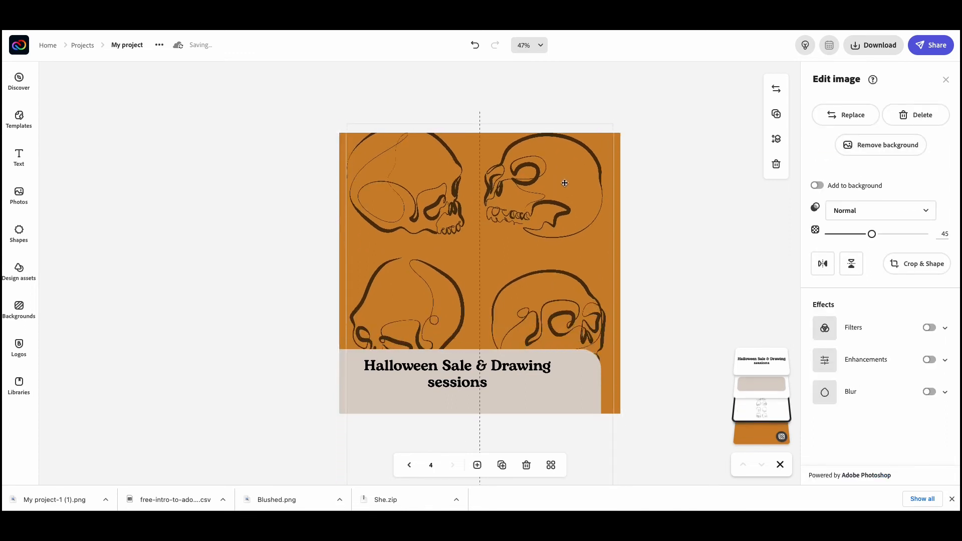
pyautogui.click(593, 408)
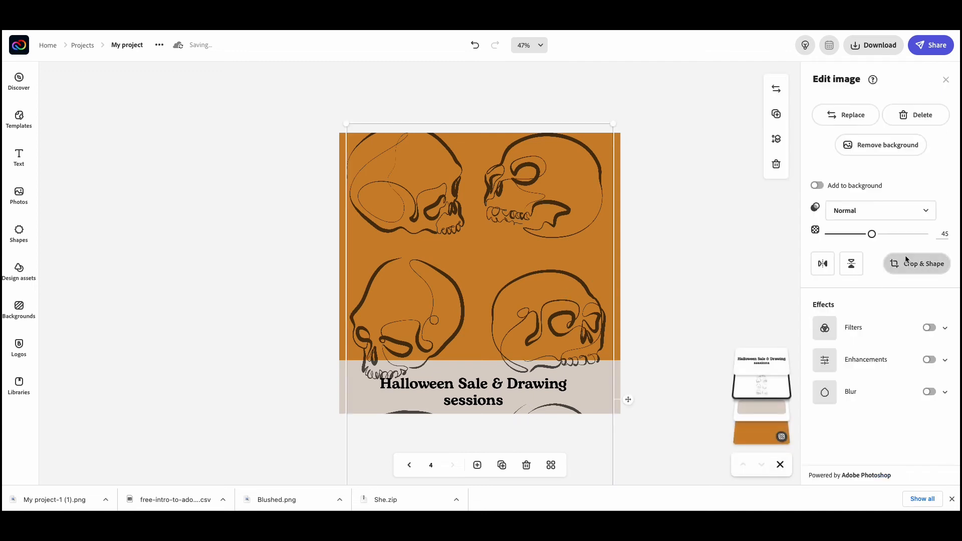
pyautogui.click(917, 263)
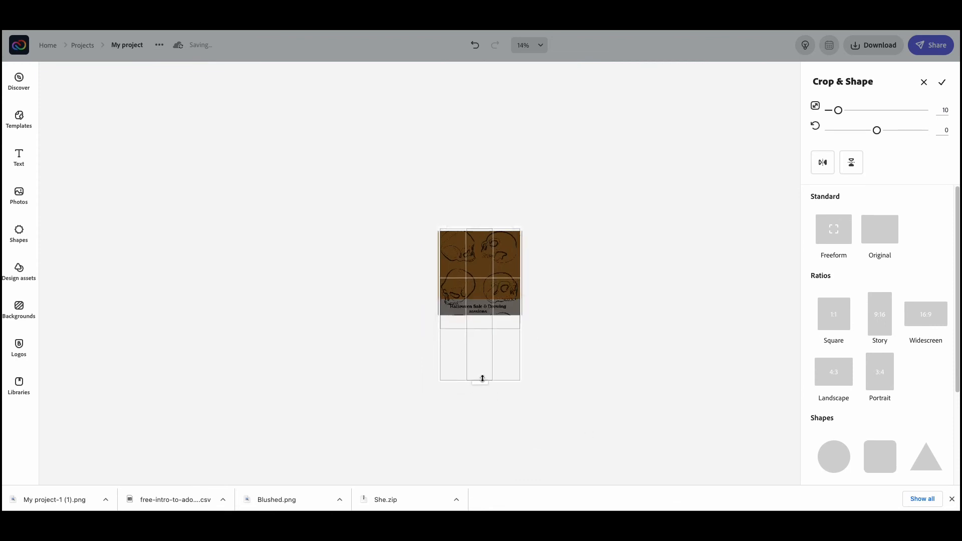
pyautogui.moveTo(480, 379); pyautogui.dragTo(483, 309)
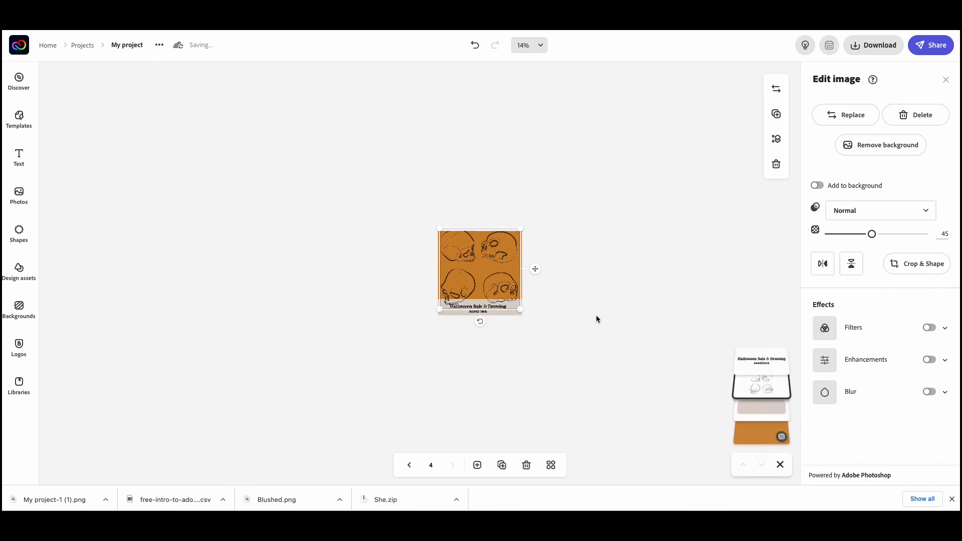
pyautogui.click(527, 45)
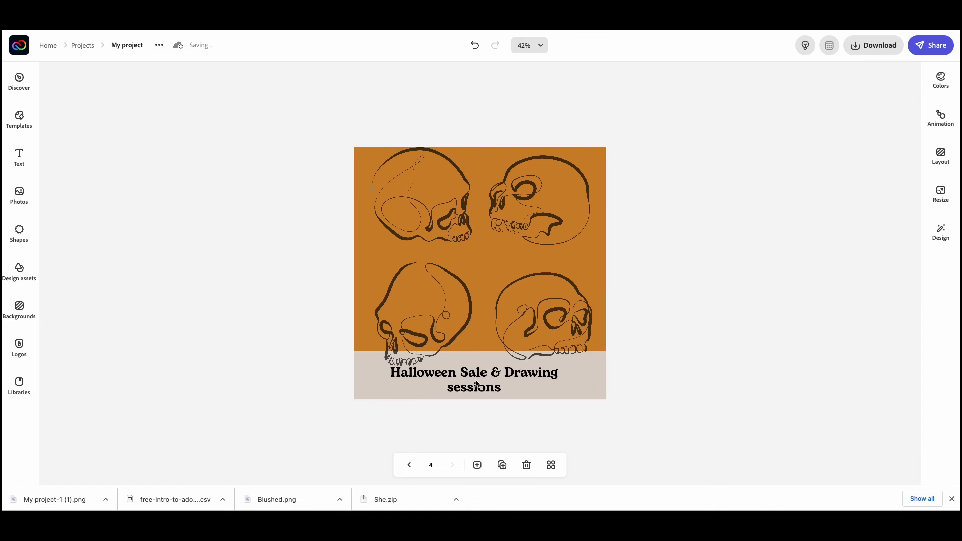
# Break the headline into 'Halloween Sale' and '& Drawing sessions', centred in the band.
pyautogui.click(473, 380)
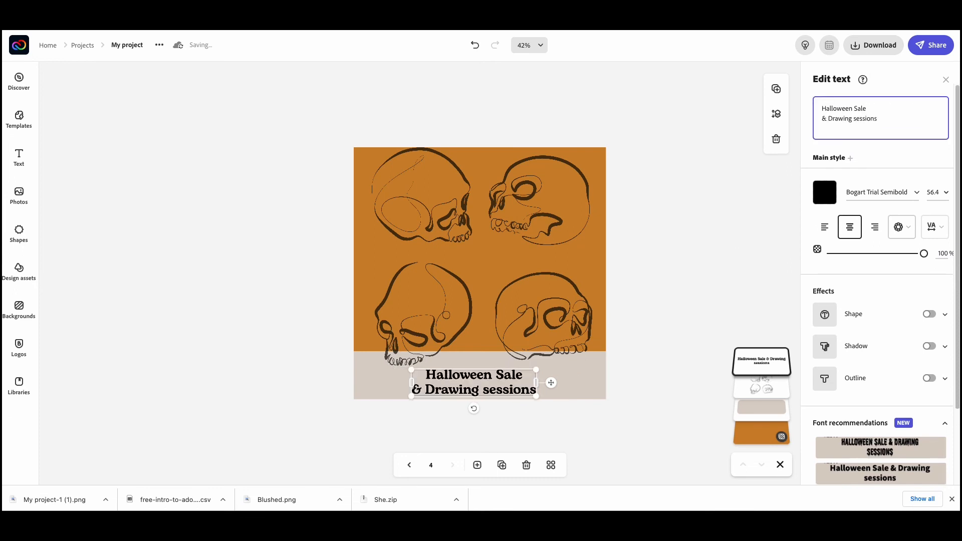
pyautogui.click(503, 352)
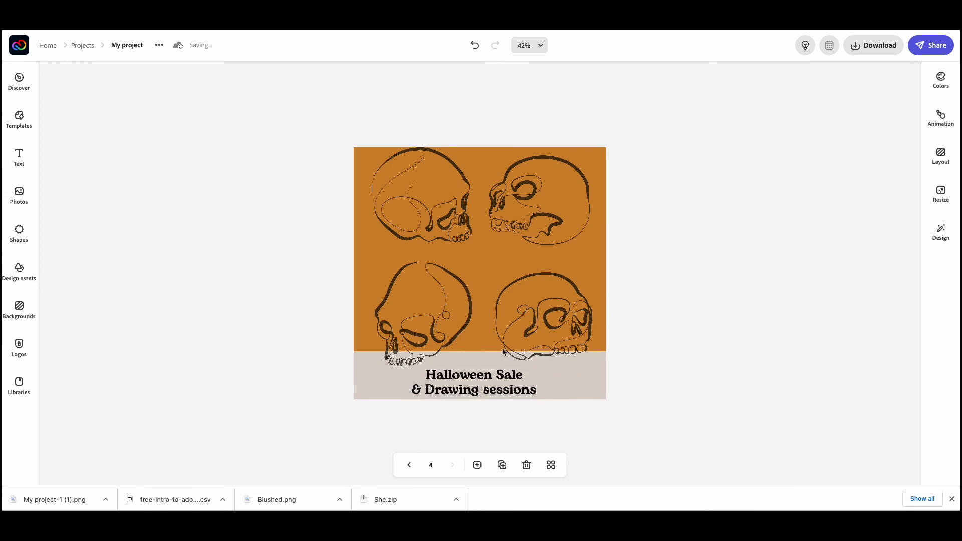
pyautogui.click(473, 382)
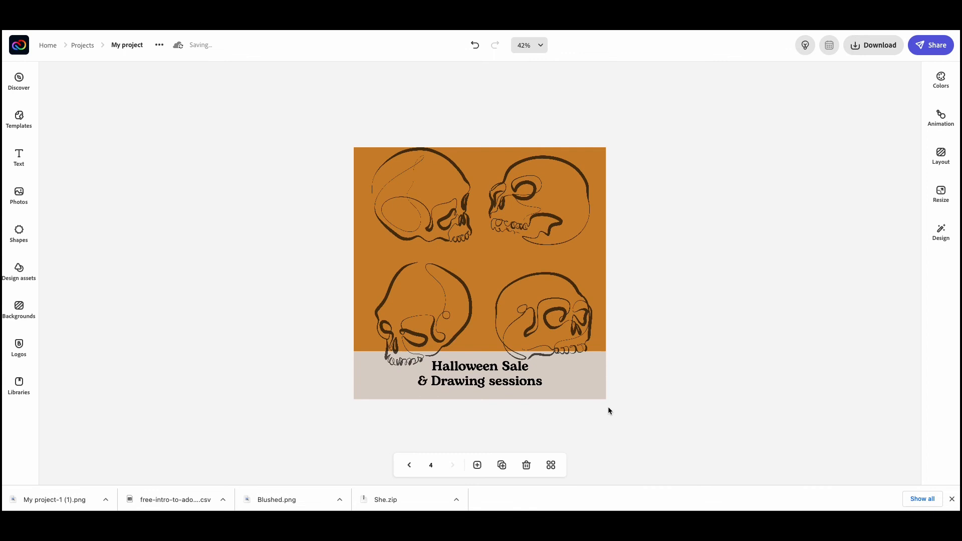
pyautogui.moveTo(441, 467)
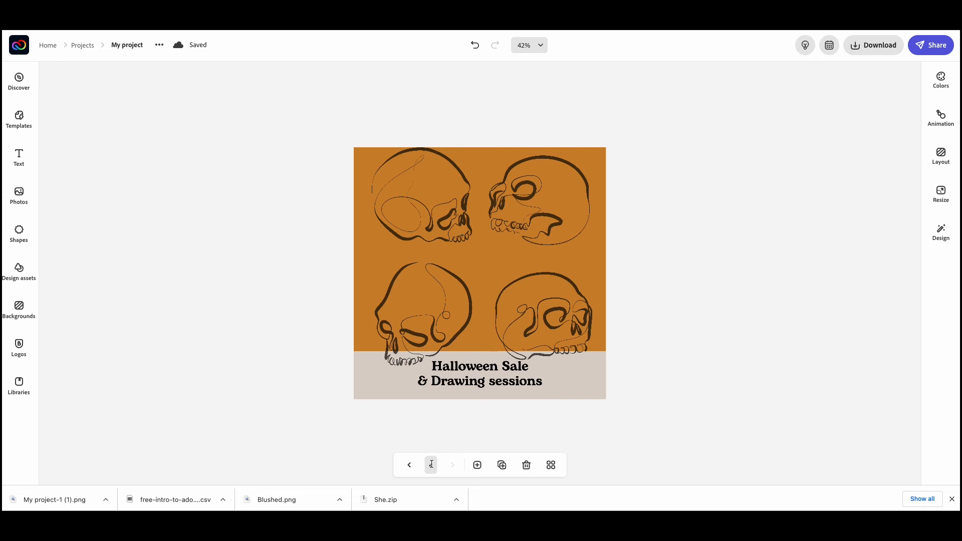
# Show all four pages in the grid view and download the square page as PNG.
pyautogui.click(550, 464)
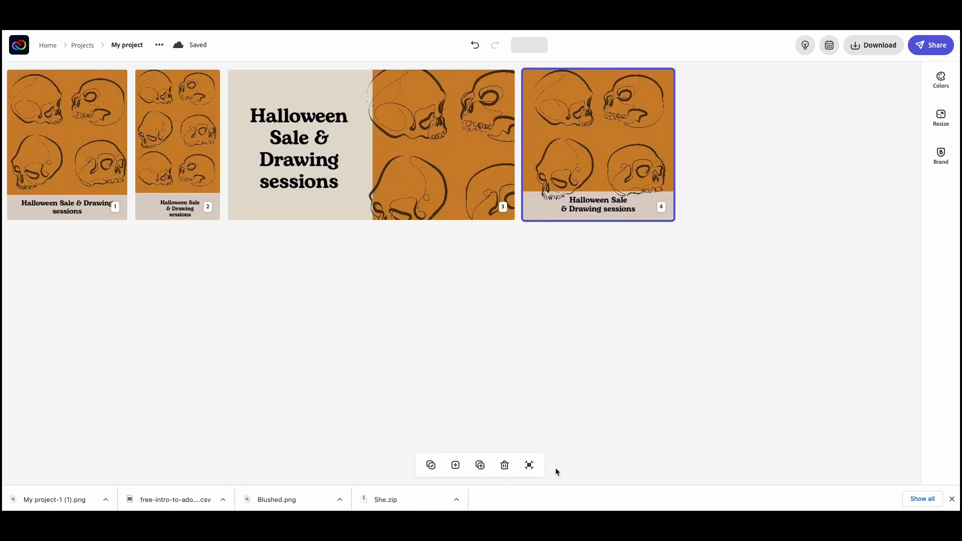
pyautogui.moveTo(221, 311)
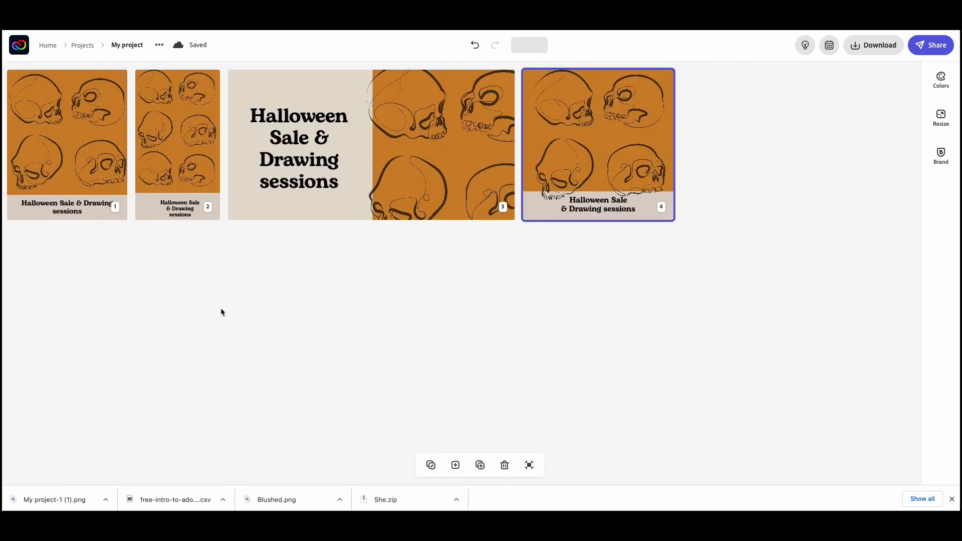
pyautogui.moveTo(749, 157)
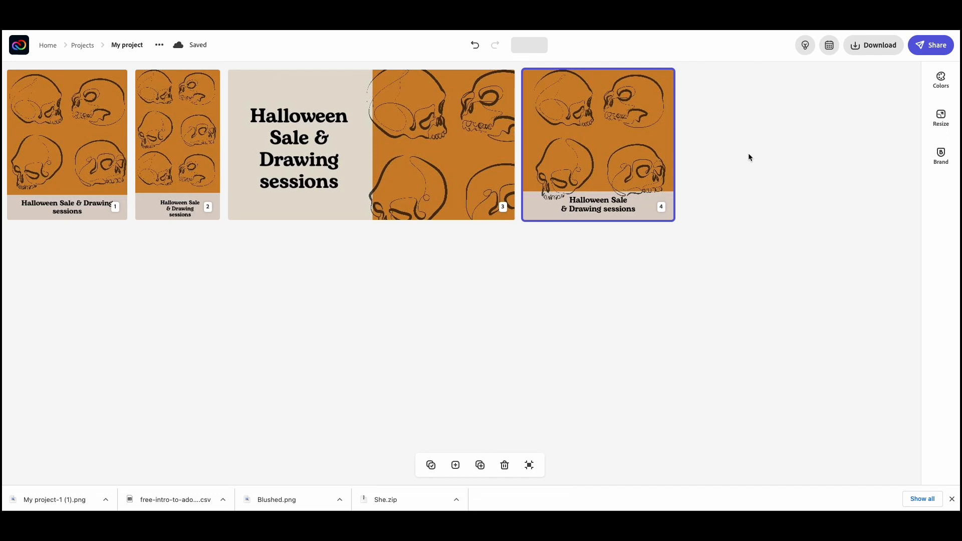
pyautogui.click(874, 45)
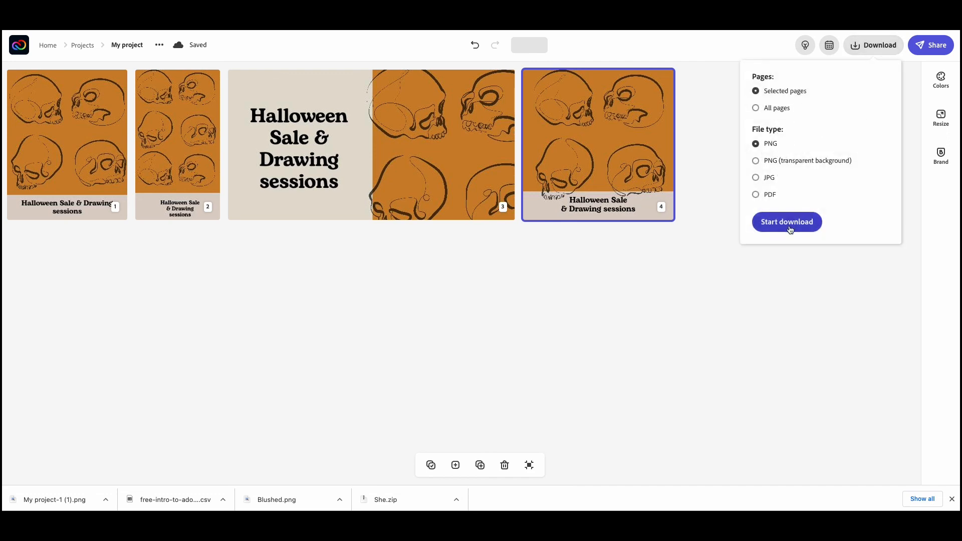
pyautogui.click(787, 221)
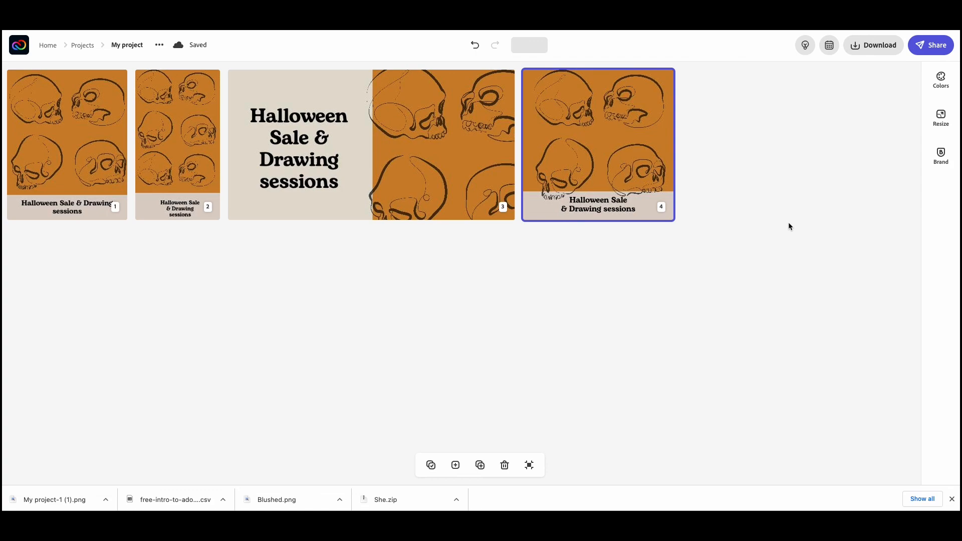